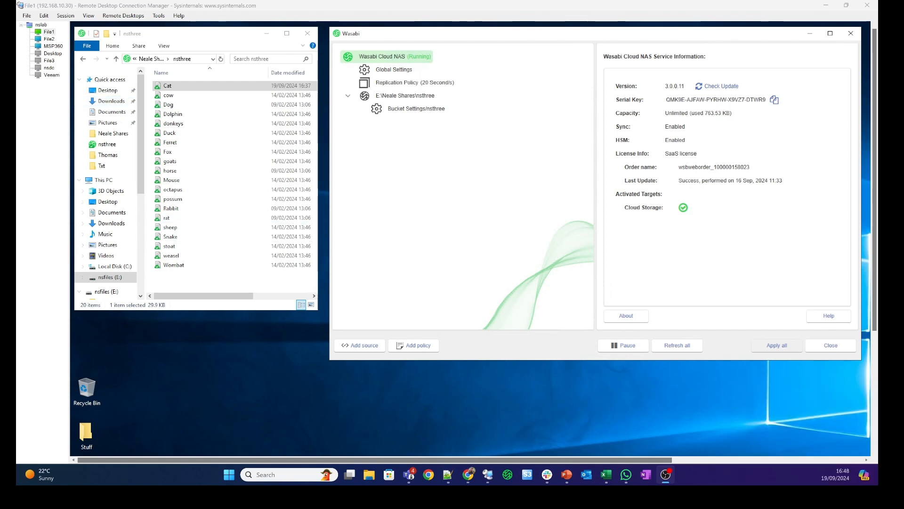
Show the nsthree local source's connection settings (EU West 1 London bucket, fully replicated)
{"action": "left_click", "coordinate": [174, 124]}
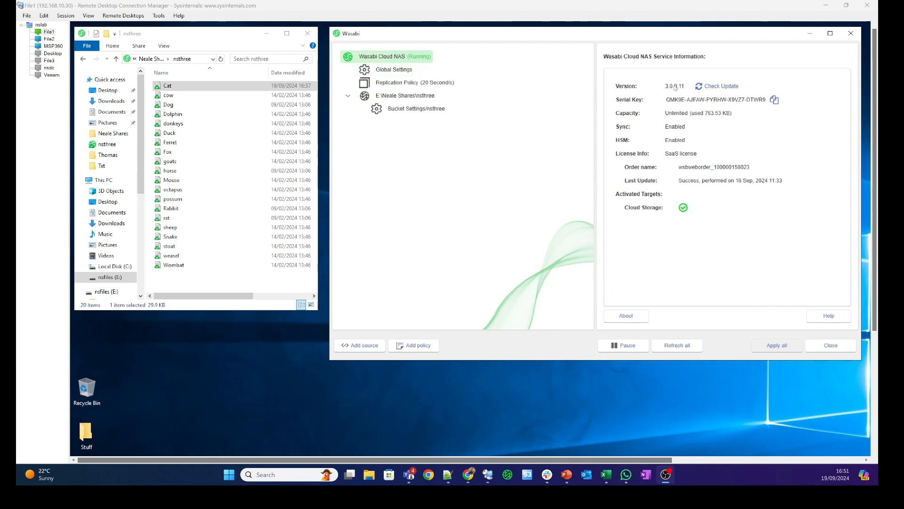
{"action": "mouse_move", "coordinate": [686, 121]}
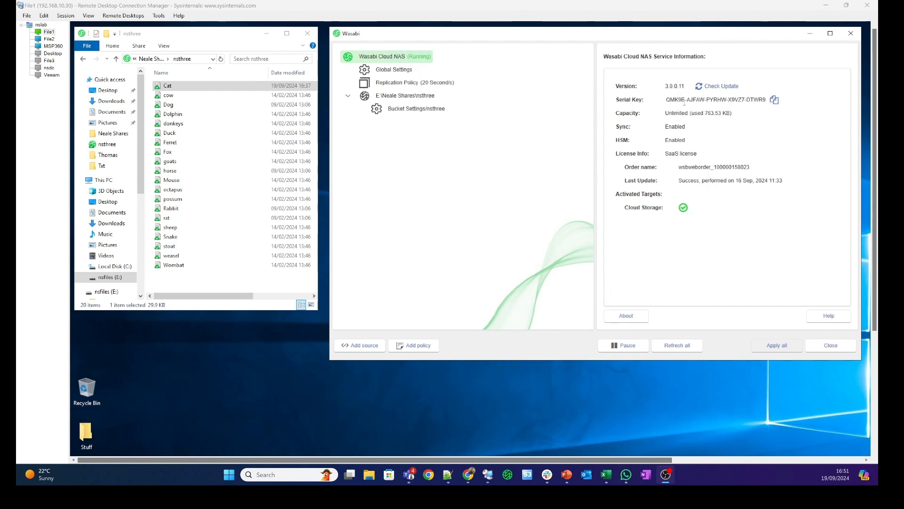
{"action": "mouse_move", "coordinate": [491, 145]}
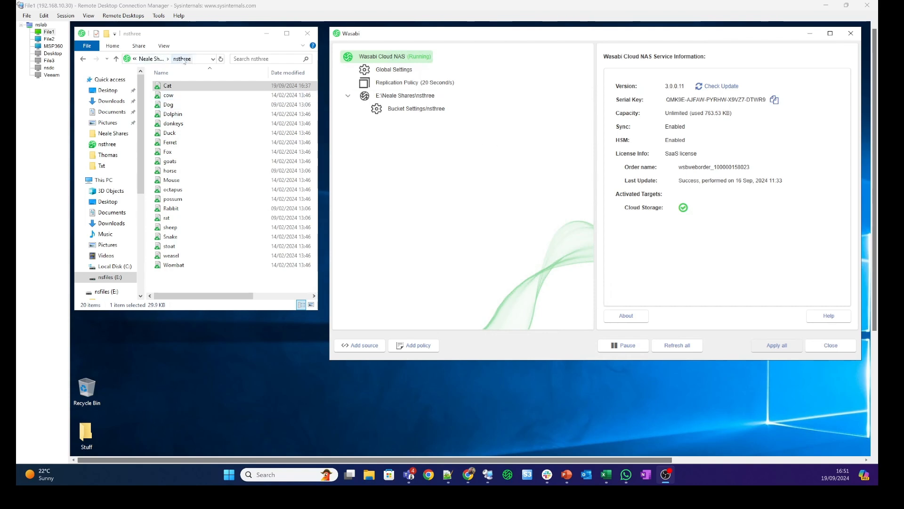
{"action": "left_click", "coordinate": [410, 95]}
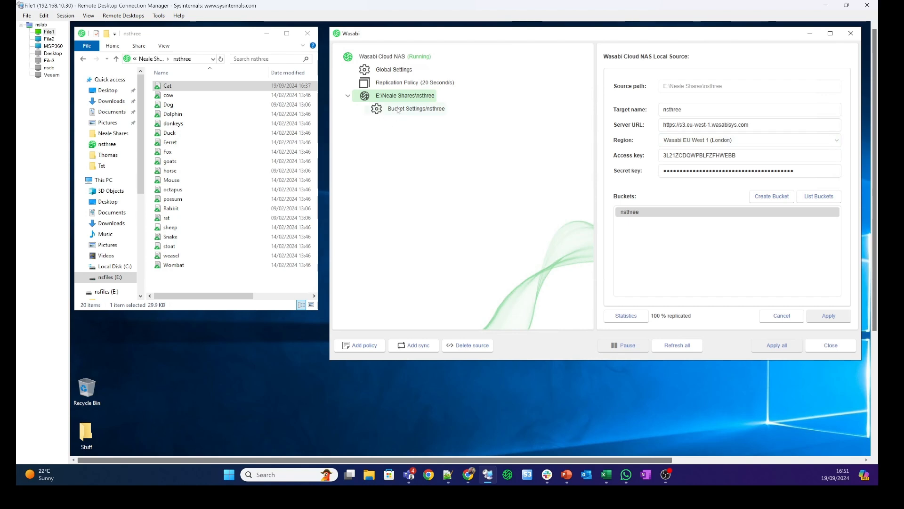
{"action": "left_click", "coordinate": [394, 69]}
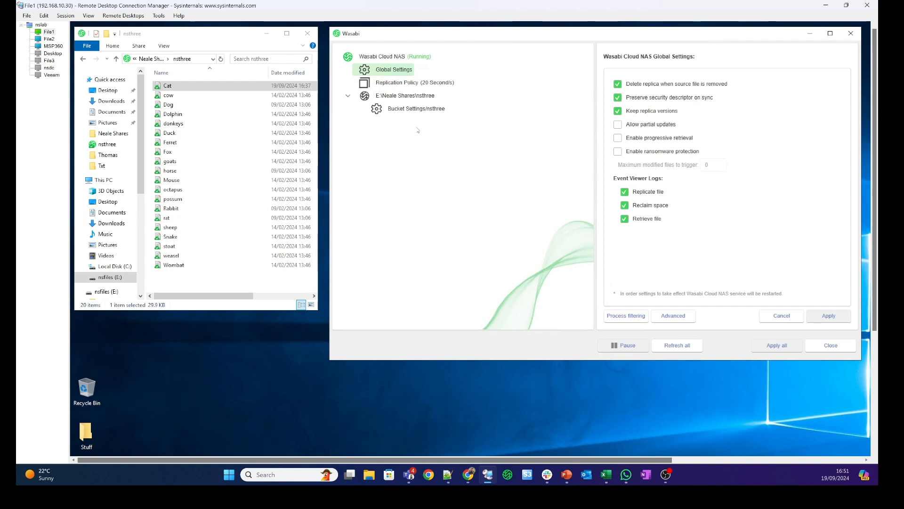
{"action": "left_click", "coordinate": [409, 95]}
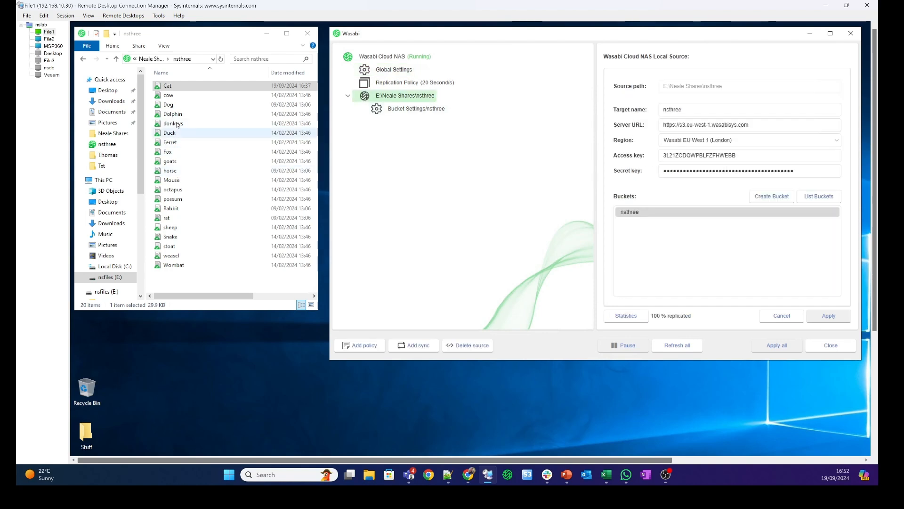
{"action": "left_click", "coordinate": [169, 133]}
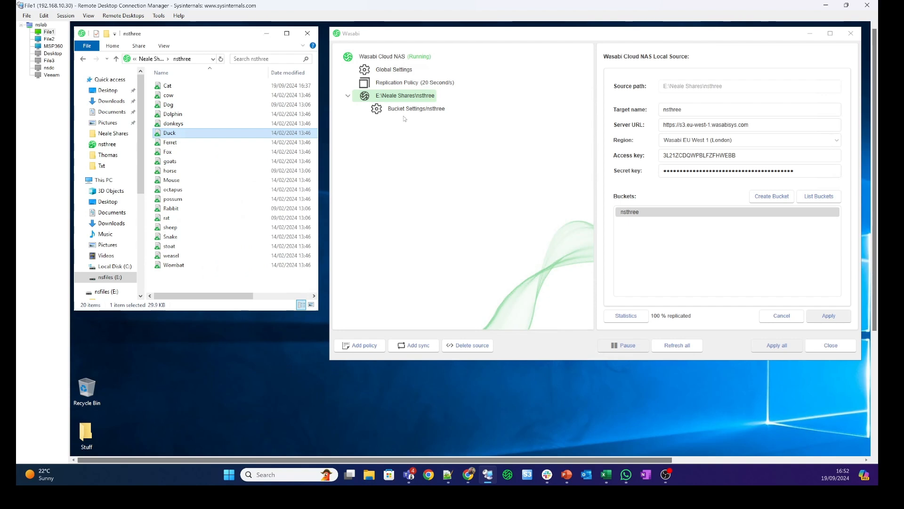
{"action": "left_click", "coordinate": [173, 123]}
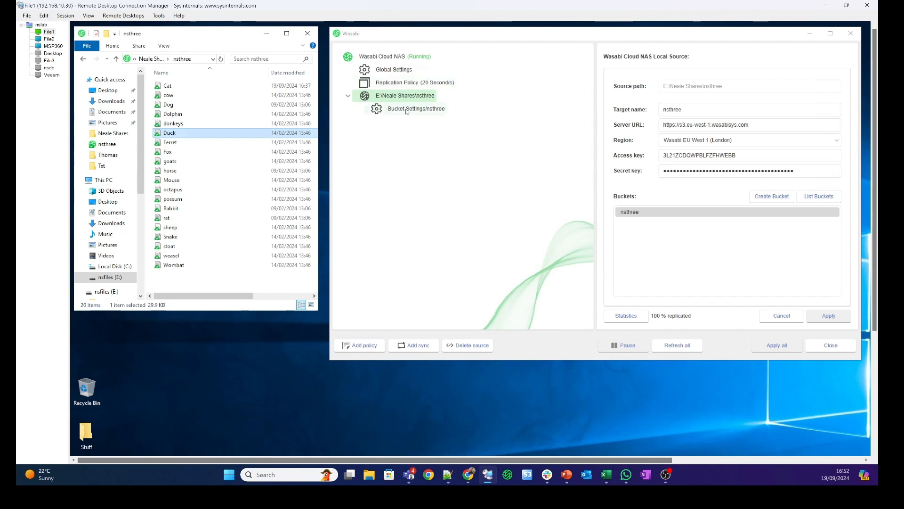
Turn on 'Enable bucket versioning' for the nsthree bucket and apply the change
{"action": "left_click", "coordinate": [417, 108]}
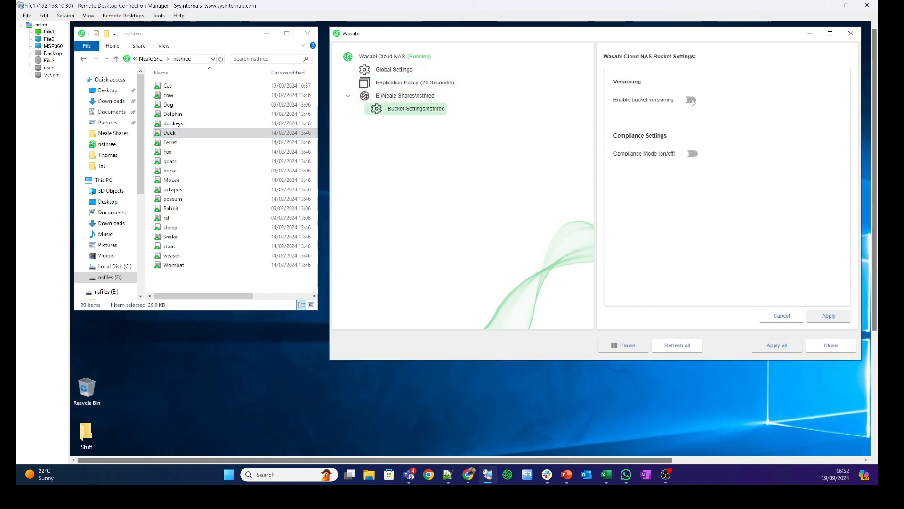
{"action": "left_click", "coordinate": [690, 99]}
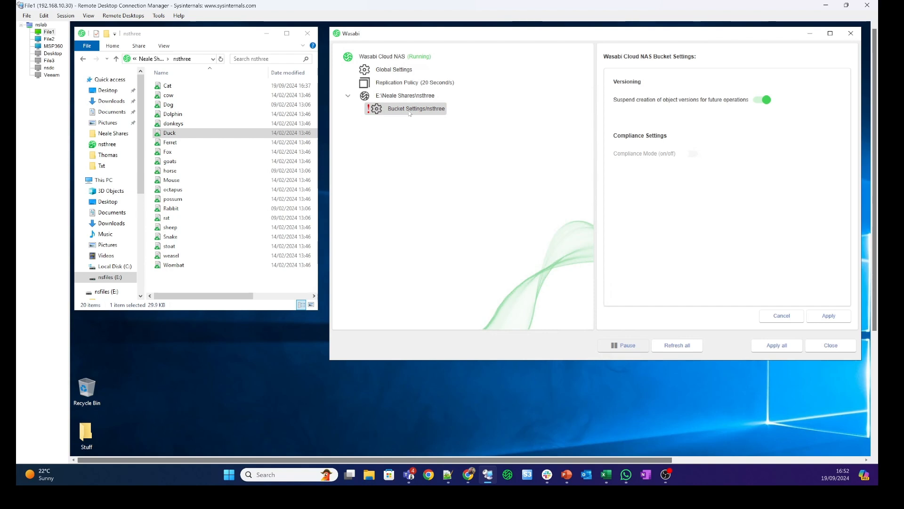
{"action": "mouse_move", "coordinate": [762, 103]}
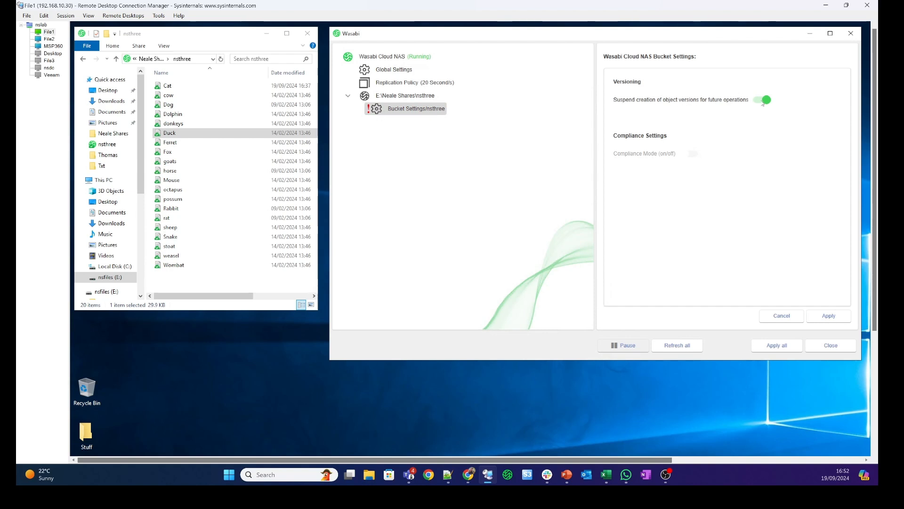
{"action": "left_click", "coordinate": [761, 99]}
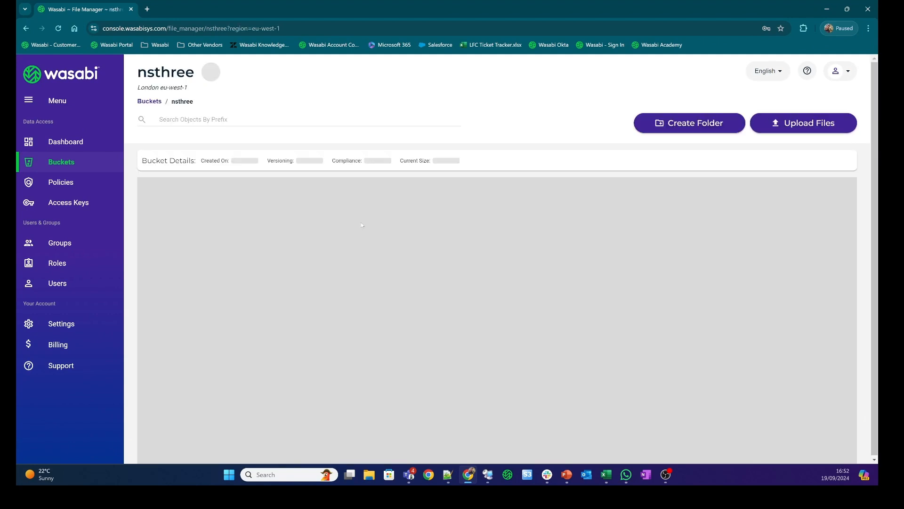
Return to the console's bucket list showing nsthree, then back to the NAS window
{"action": "left_click", "coordinate": [210, 72]}
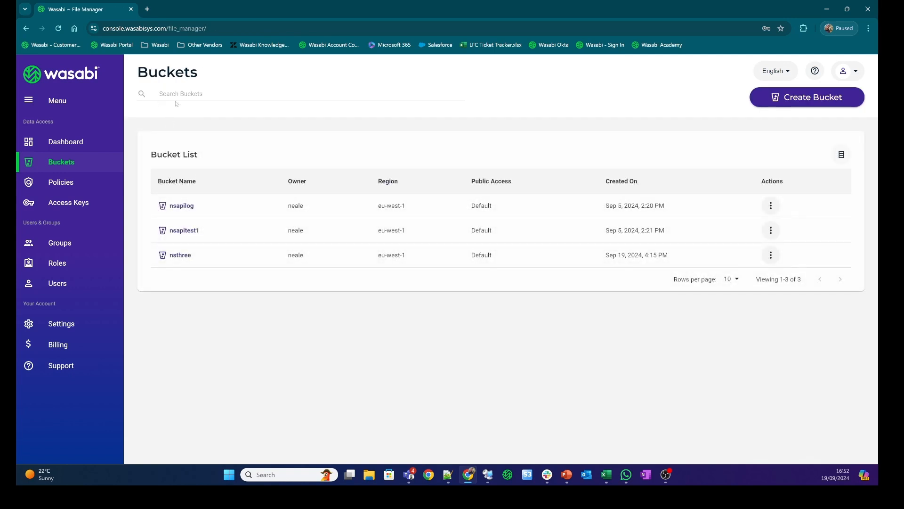
{"action": "left_click", "coordinate": [180, 255]}
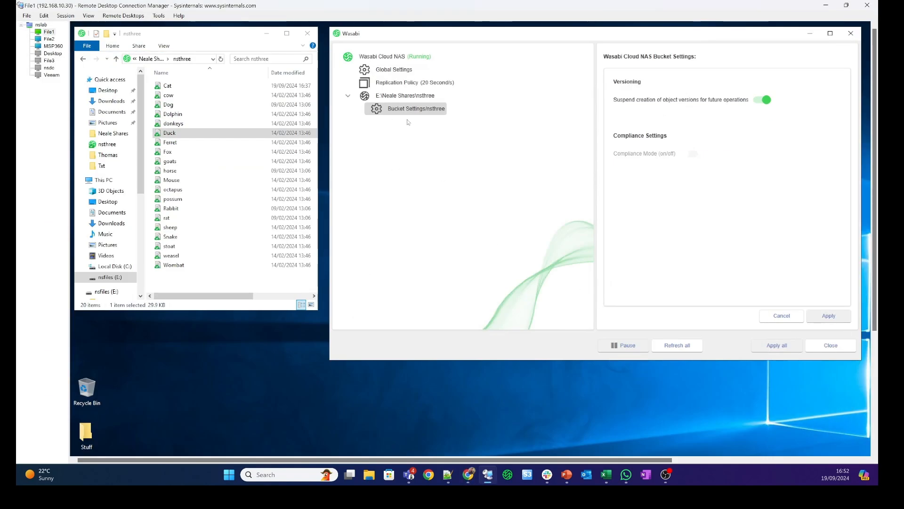
Add a policy of type Versioning to the nsthree source and confirm it
{"action": "left_click", "coordinate": [409, 95]}
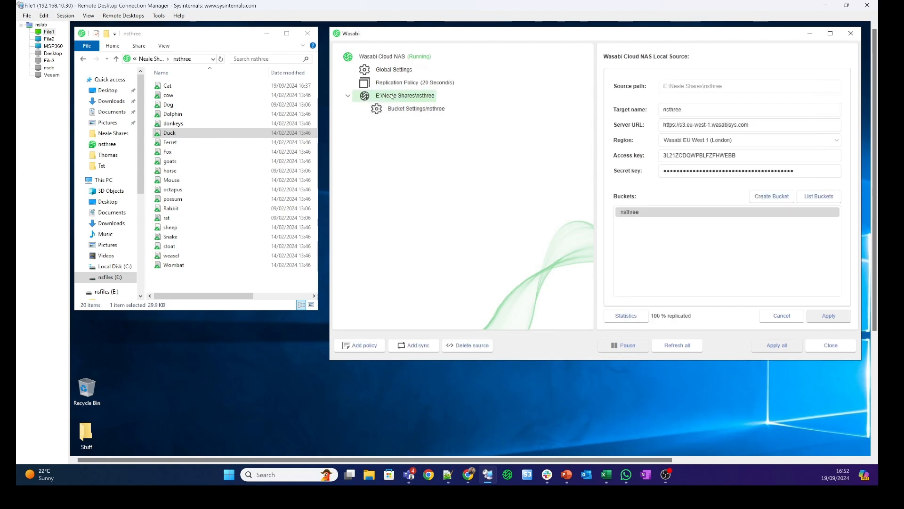
{"action": "left_click", "coordinate": [359, 344]}
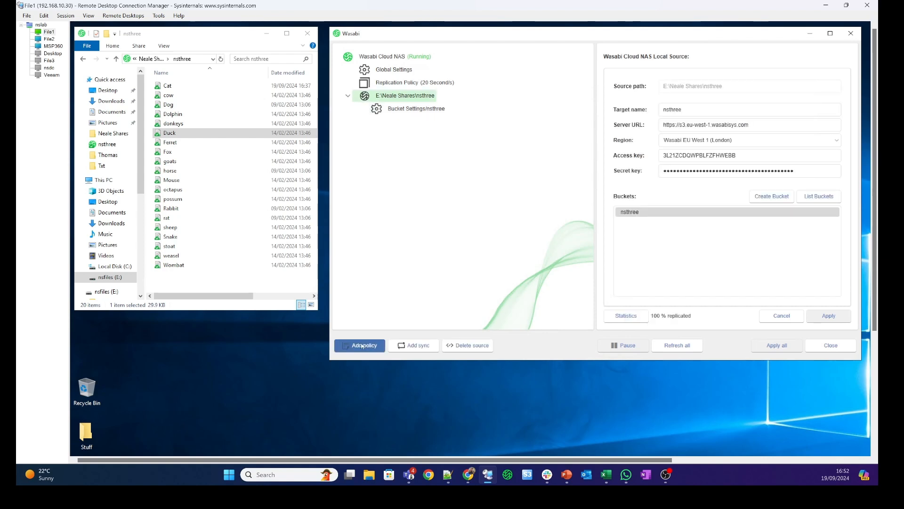
{"action": "left_click", "coordinate": [359, 345]}
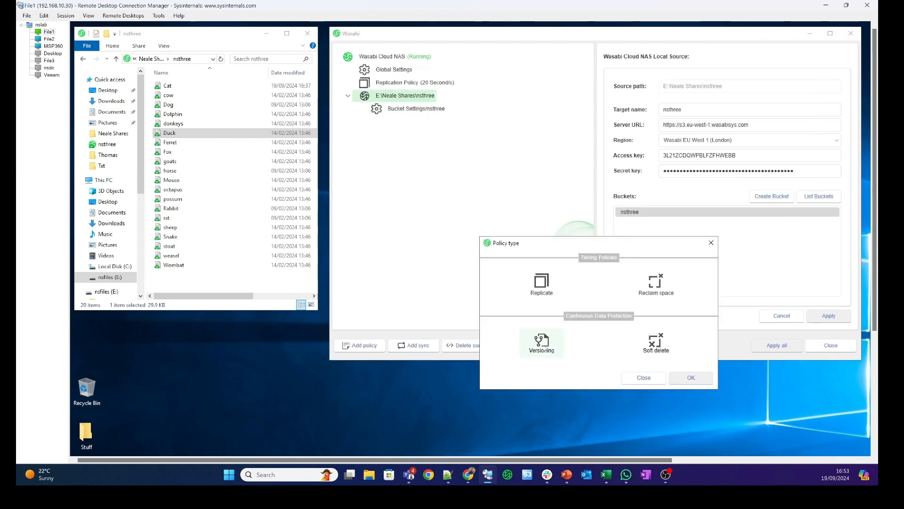
{"action": "left_click", "coordinate": [540, 342]}
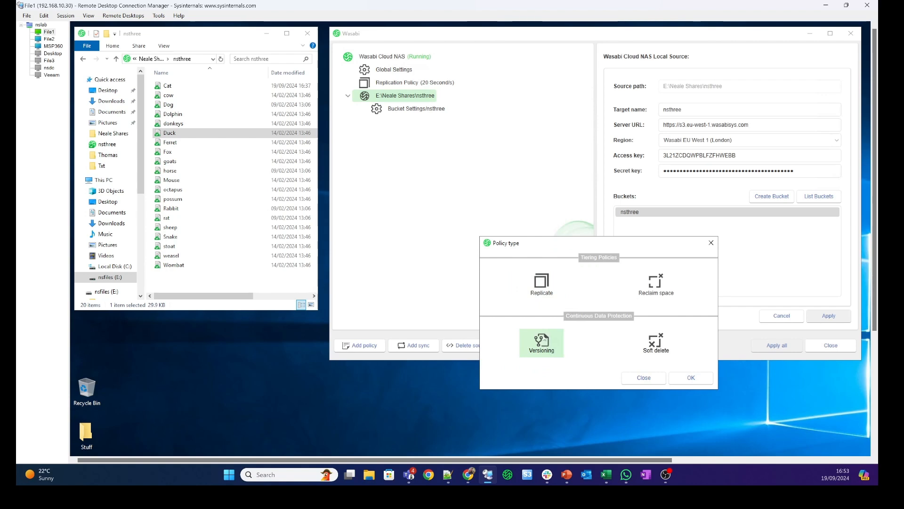
{"action": "left_click", "coordinate": [690, 377]}
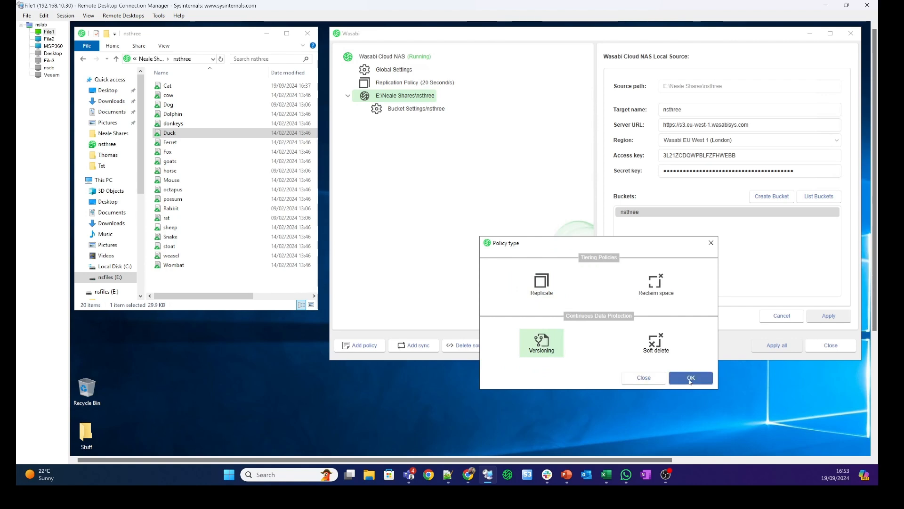
{"action": "left_click", "coordinate": [690, 376]}
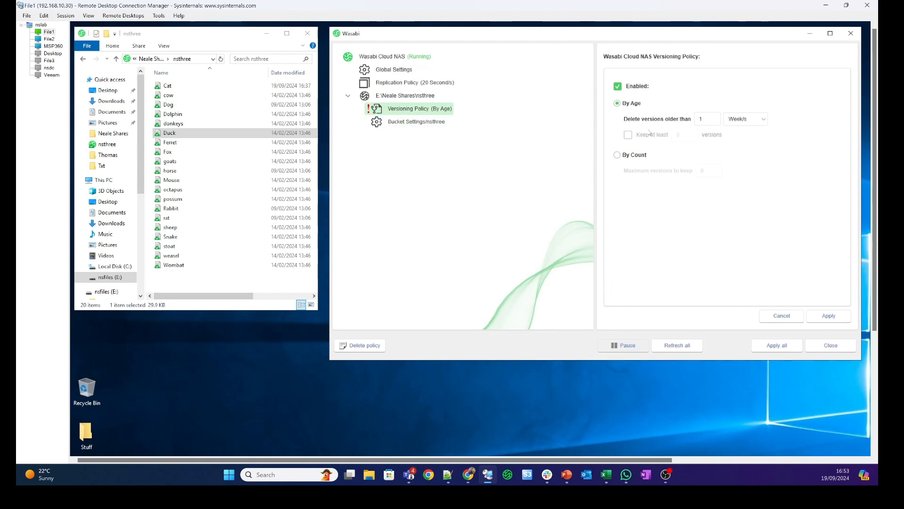
Switch the versioning policy to By Count with a maximum of 2 versions, apply and confirm
{"action": "left_click", "coordinate": [707, 119]}
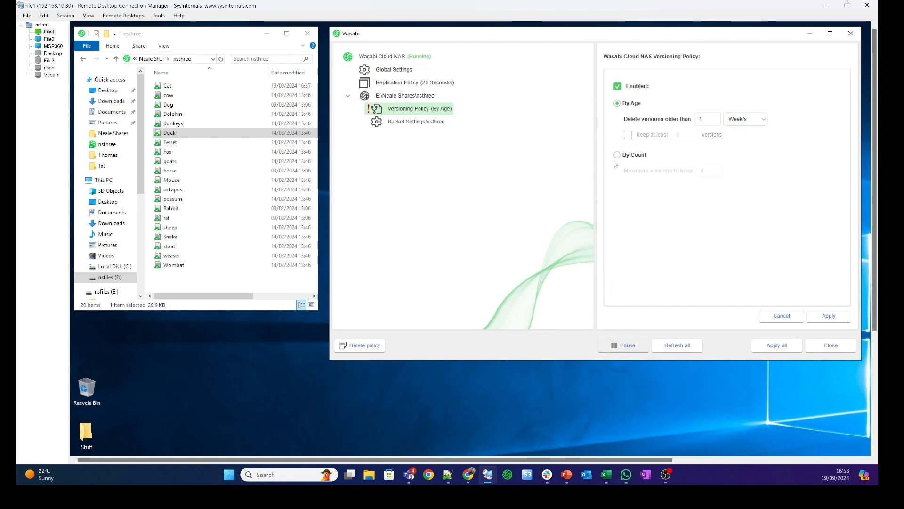
{"action": "left_click", "coordinate": [617, 154]}
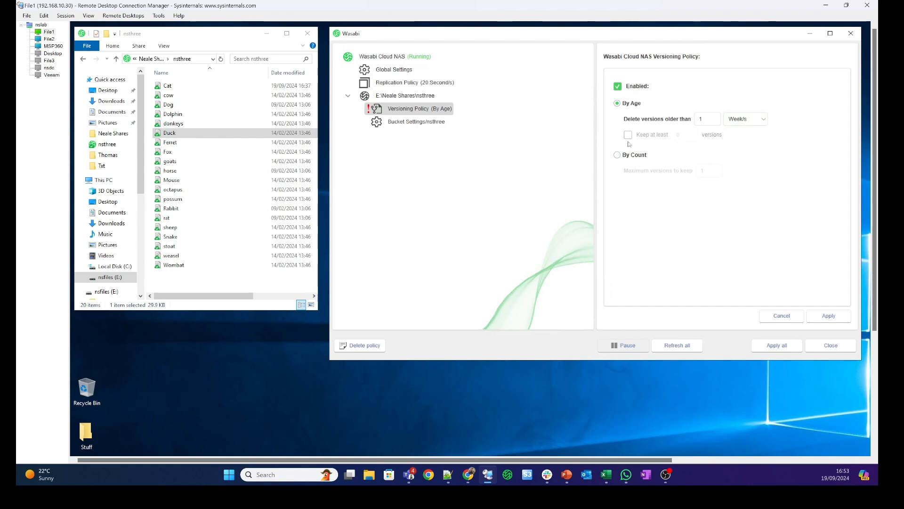
{"action": "left_click", "coordinate": [617, 155]}
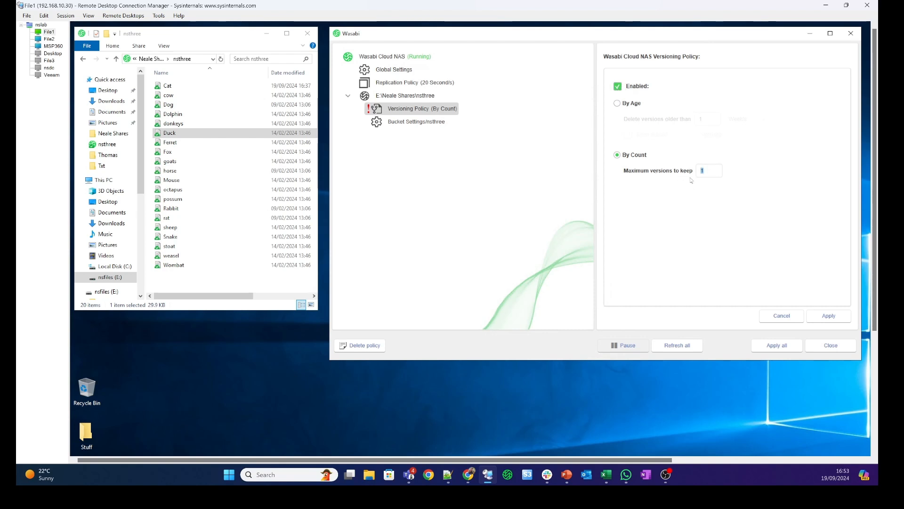
{"action": "type", "text": "2"}
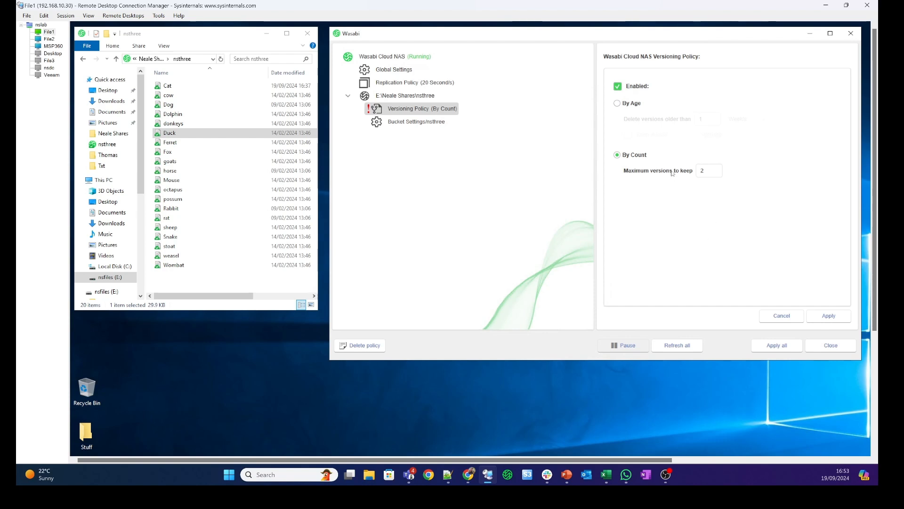
{"action": "mouse_move", "coordinate": [617, 188]}
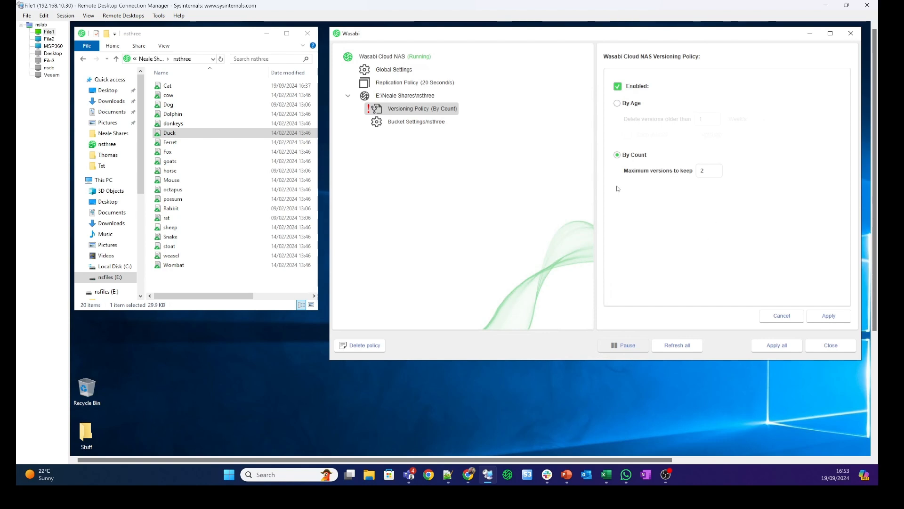
{"action": "mouse_move", "coordinate": [701, 226]}
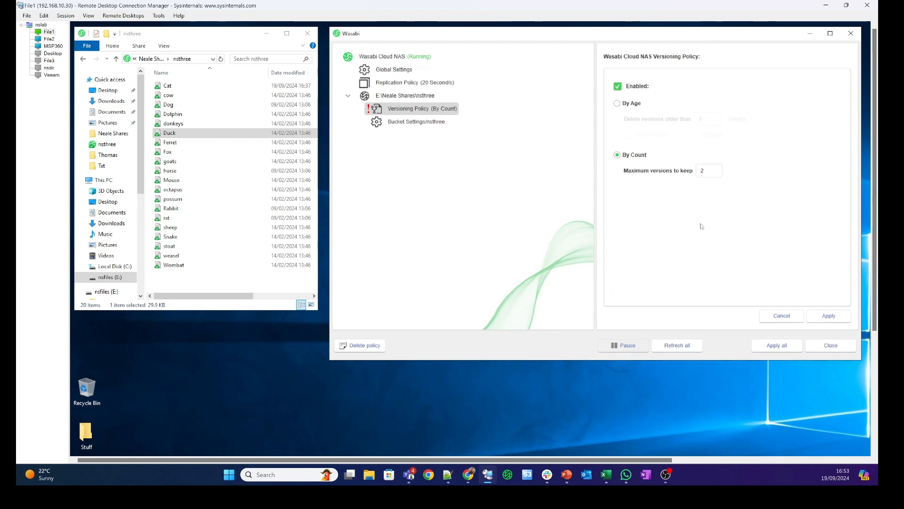
{"action": "left_click", "coordinate": [828, 316]}
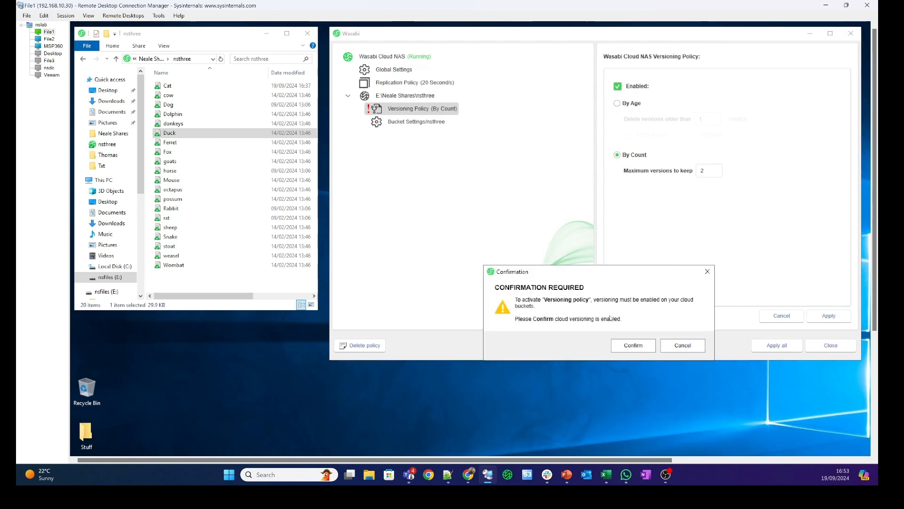
{"action": "left_click", "coordinate": [633, 345]}
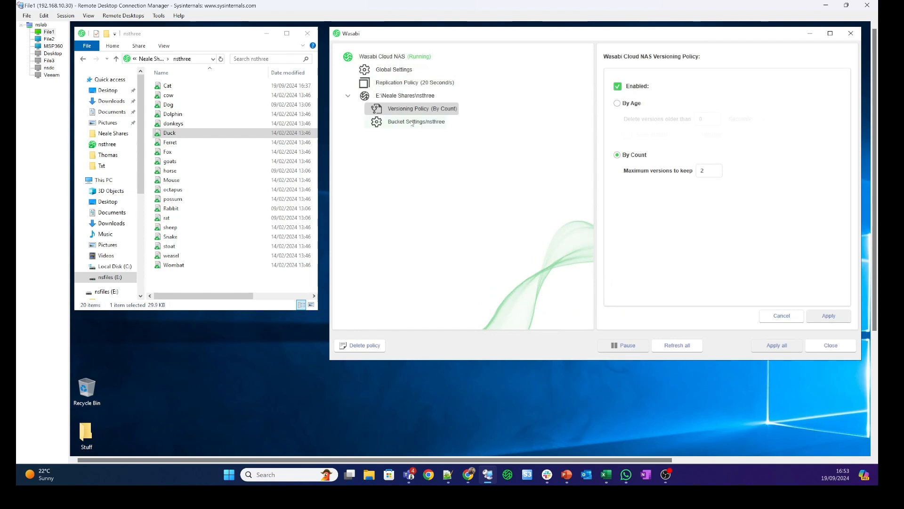
Show the Global Settings of the service, then select Duck.txt in File Explorer
{"action": "left_click", "coordinate": [415, 122]}
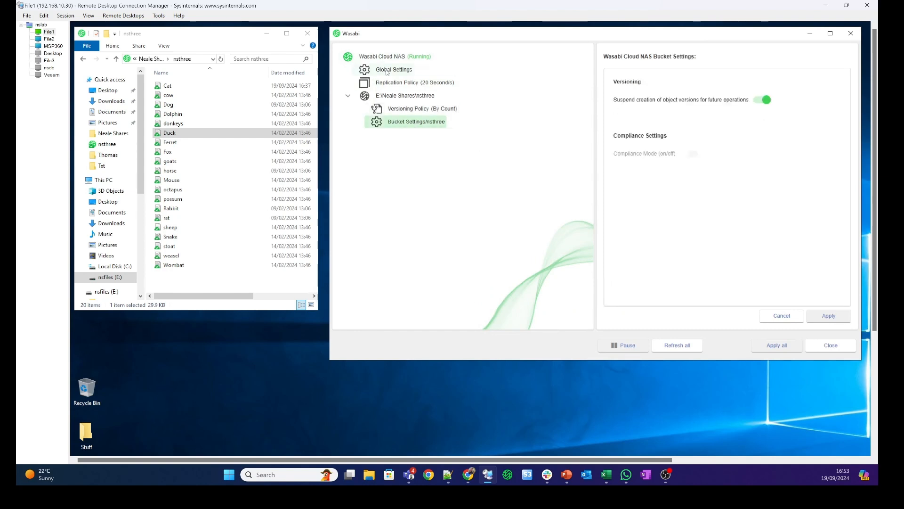
{"action": "left_click", "coordinate": [394, 69]}
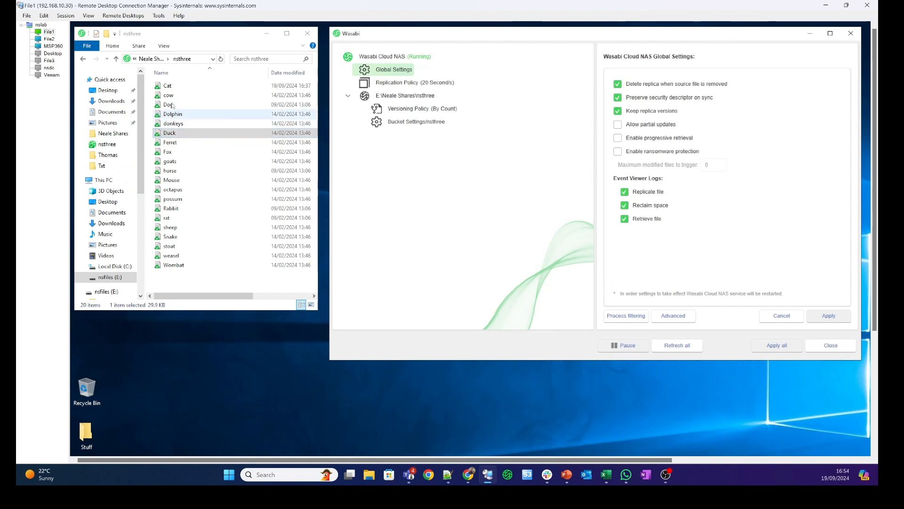
{"action": "left_click", "coordinate": [169, 133]}
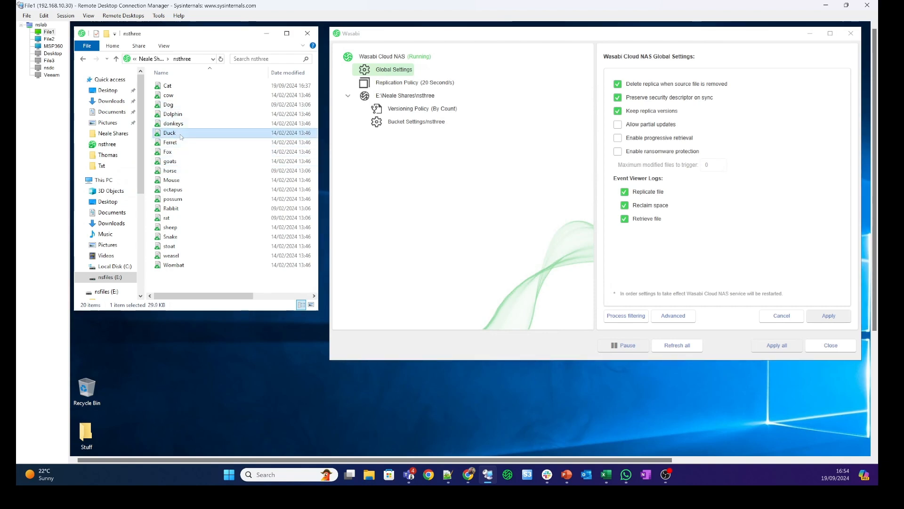
{"action": "mouse_move", "coordinate": [191, 136]}
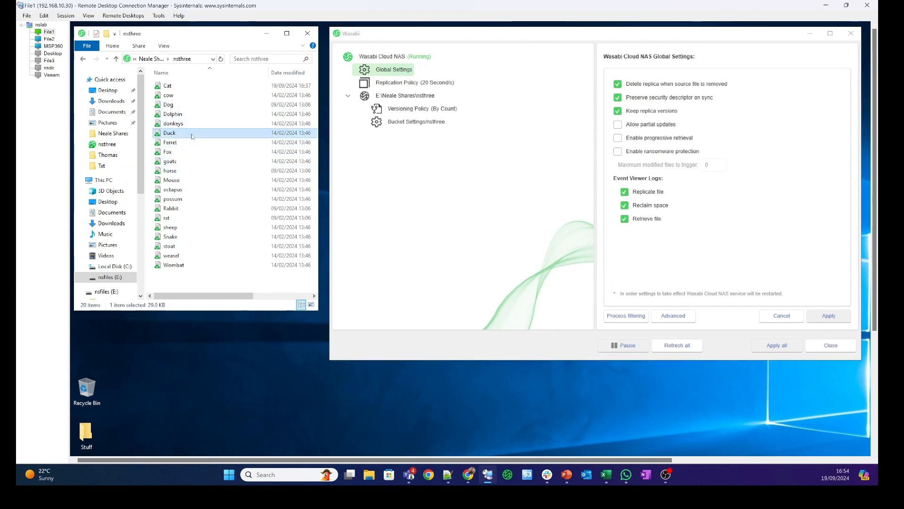
Add the line 'Neale1 v1' at the top of Duck.txt, then save and close it
{"action": "double_click", "coordinate": [169, 132]}
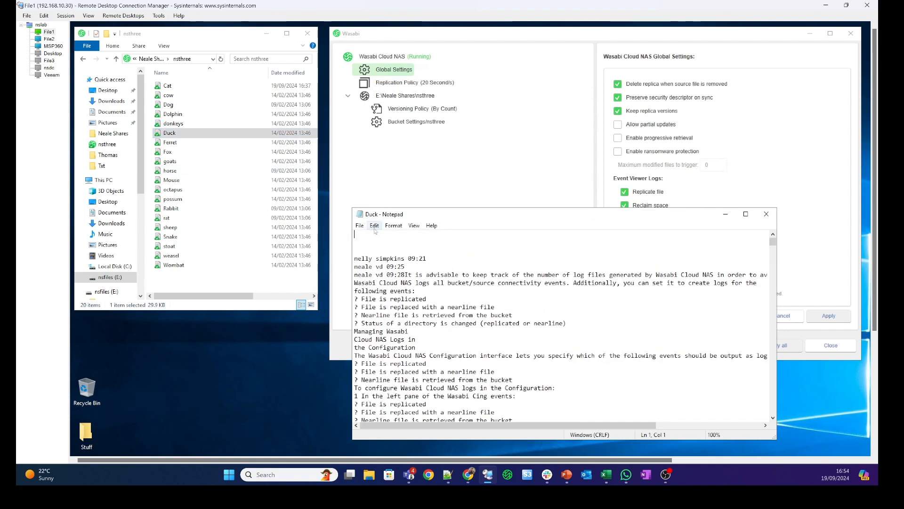
{"action": "type", "text": "Neale"}
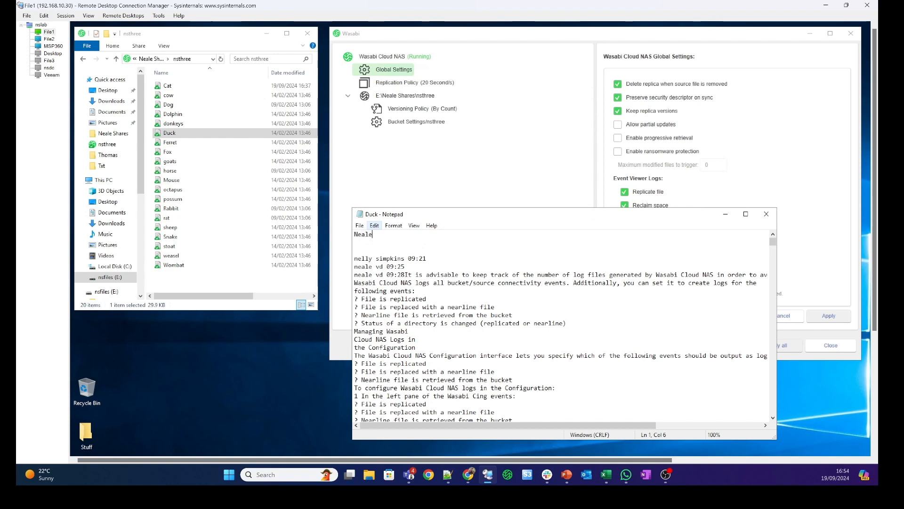
{"action": "type", "text": "1"}
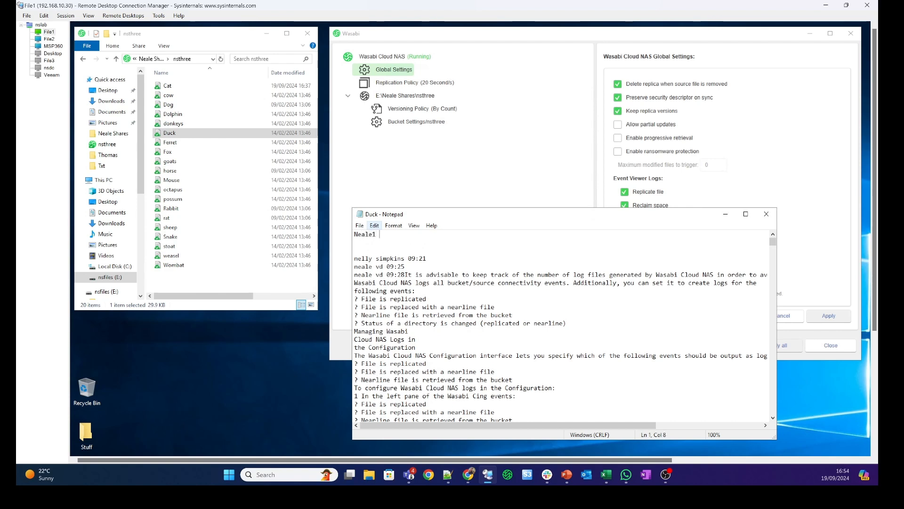
{"action": "type", "text": "v1"}
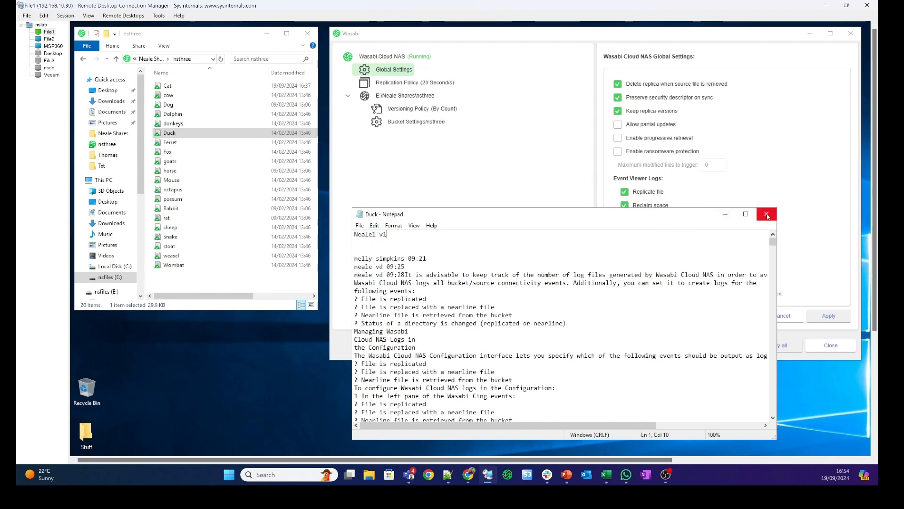
{"action": "left_click", "coordinate": [766, 214]}
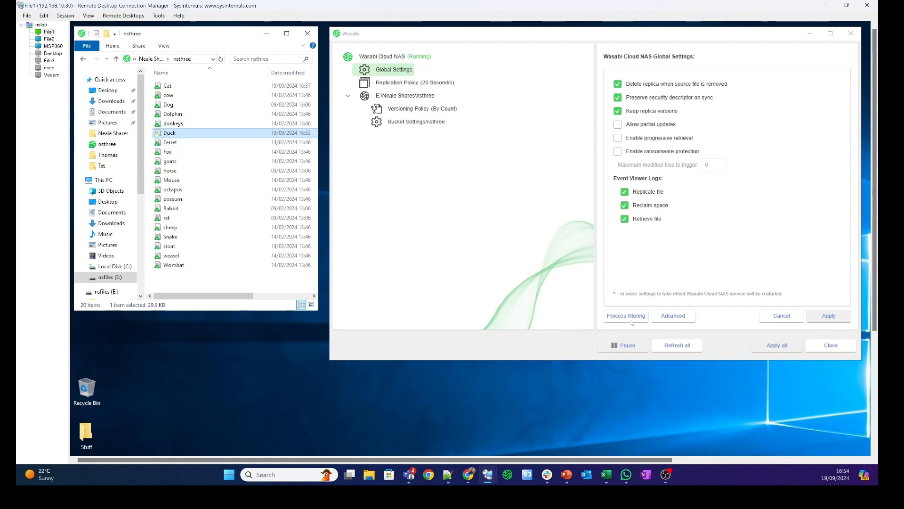
Check that Duck now lists two stored versions and close its properties
{"action": "left_click", "coordinate": [408, 95]}
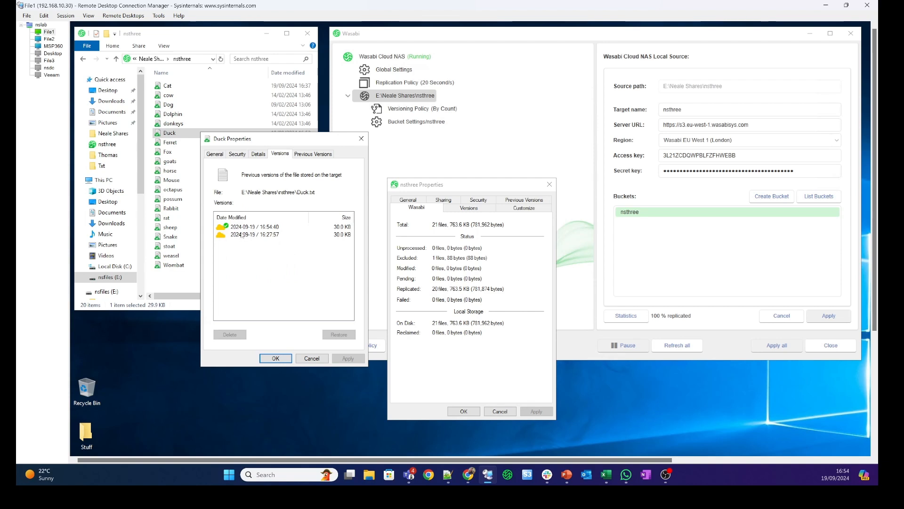
{"action": "left_click", "coordinate": [260, 234]}
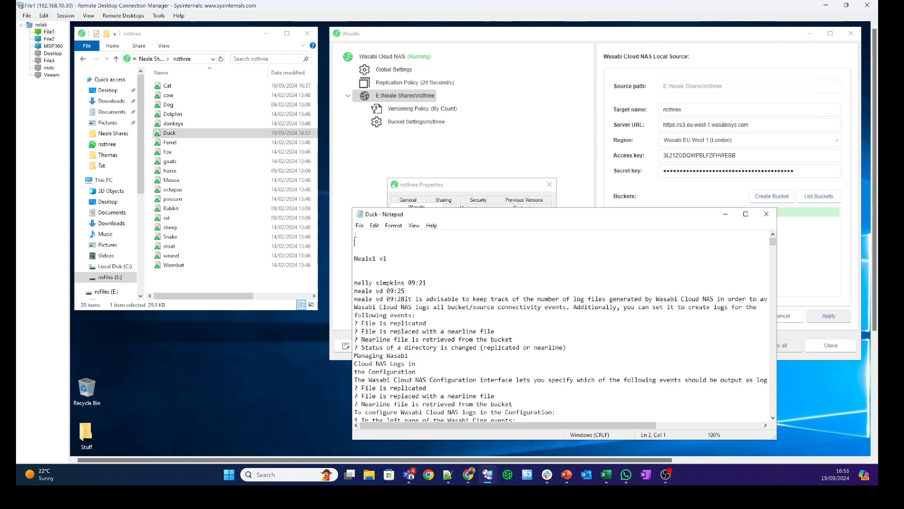
Add the line 'neale2 v2' above the earlier entry in Duck.txt, save and close
{"action": "type", "text": "neae"}
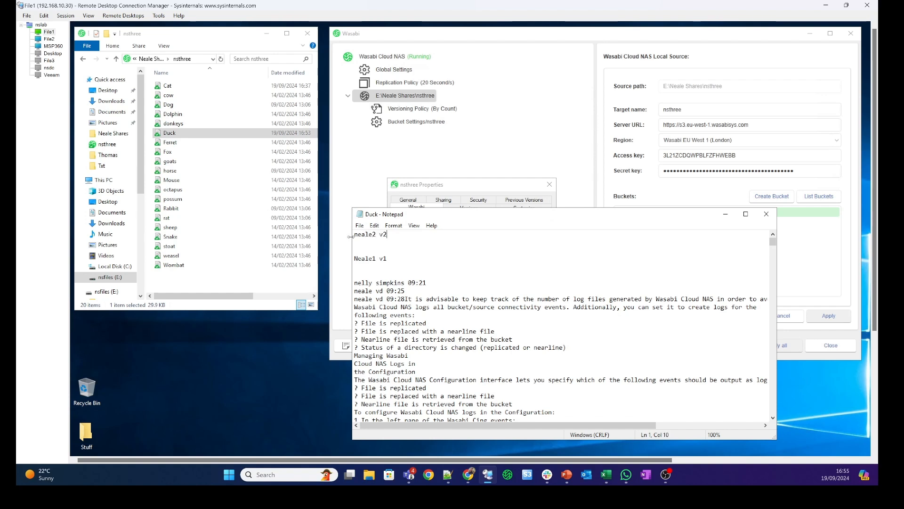
{"action": "left_click", "coordinate": [766, 214]}
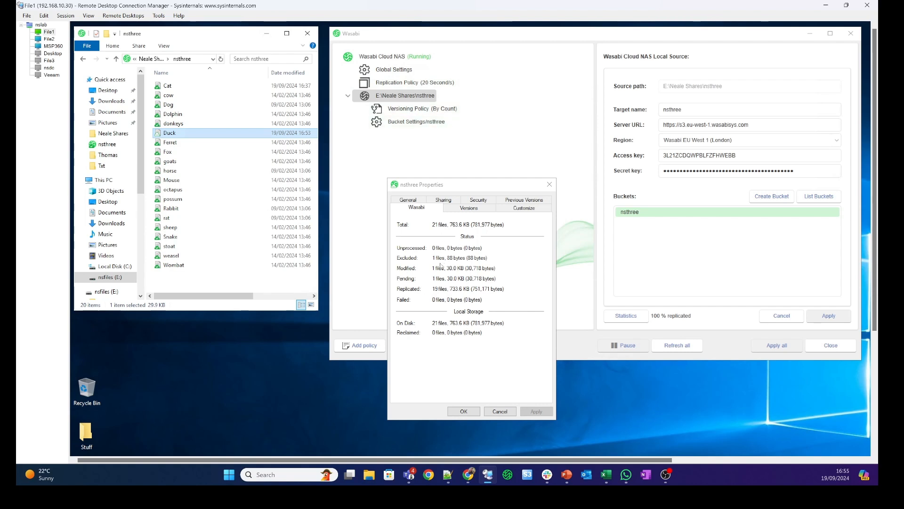
{"action": "mouse_move", "coordinate": [441, 266]}
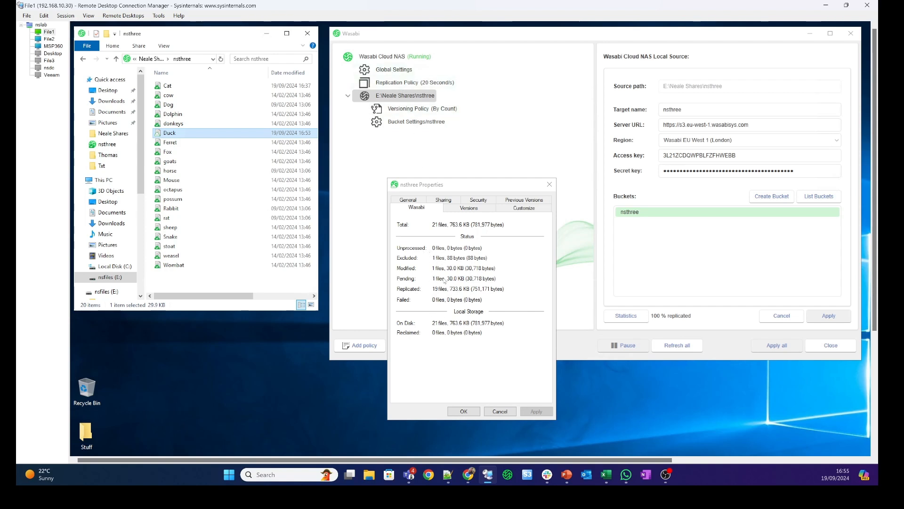
{"action": "mouse_move", "coordinate": [474, 379]}
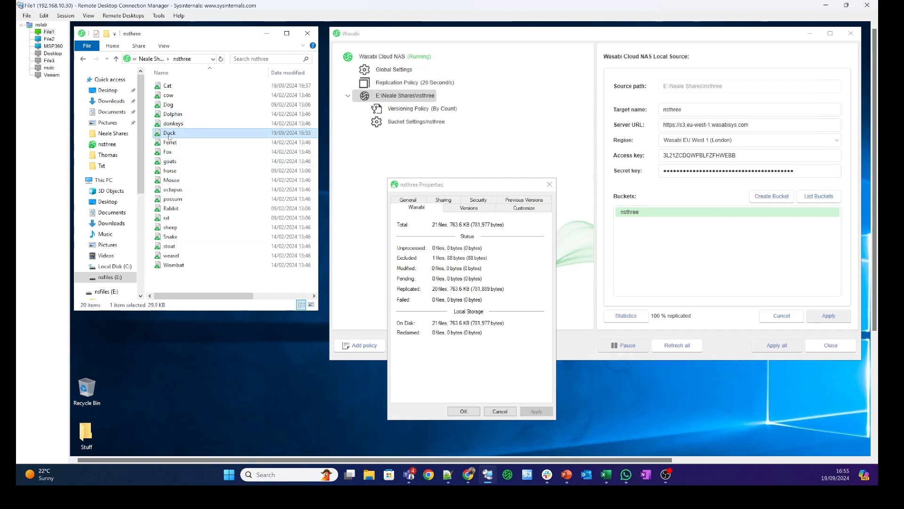
Add 'Neale3 v3' at the top of Duck.txt and save it when closing Notepad
{"action": "double_click", "coordinate": [168, 132]}
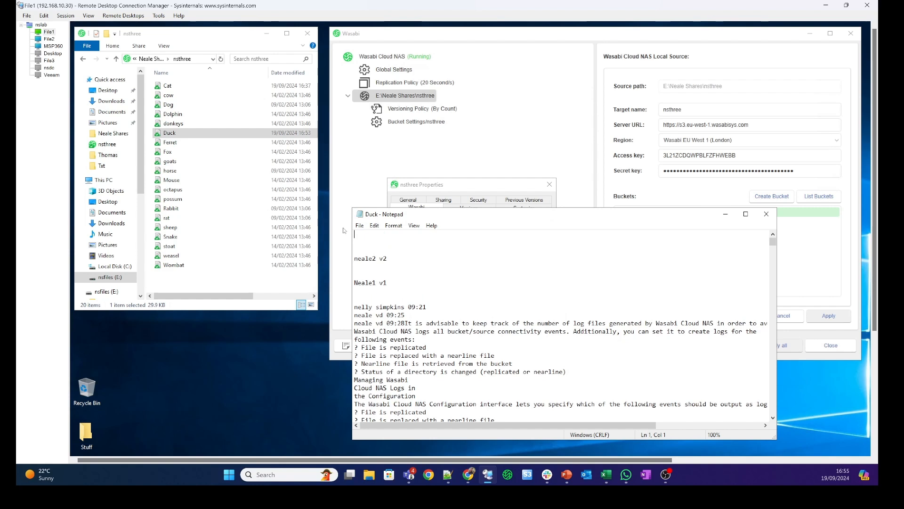
{"action": "type", "text": "Neale"}
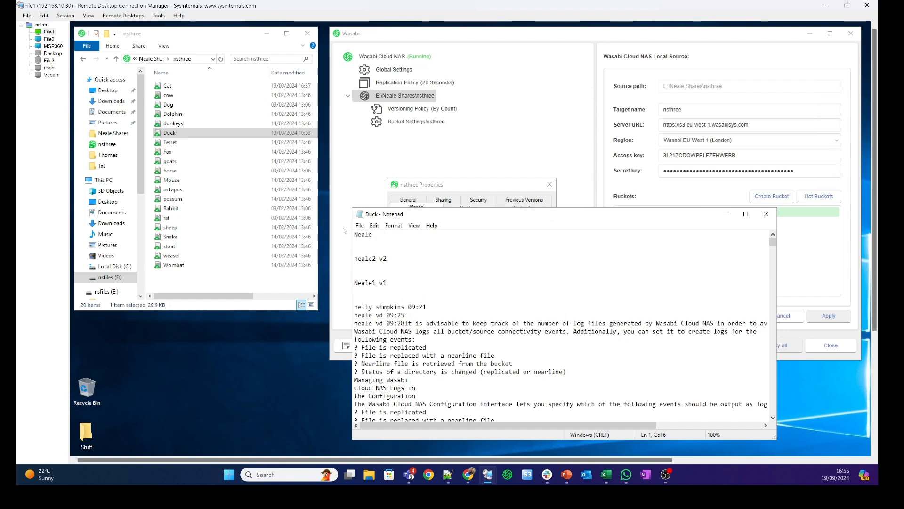
{"action": "type", "text": "3 v3"}
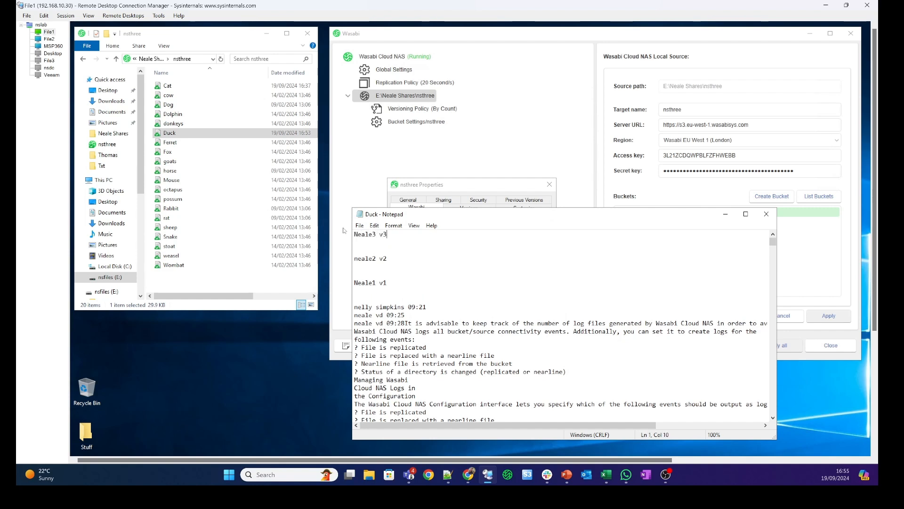
{"action": "left_click", "coordinate": [765, 214]}
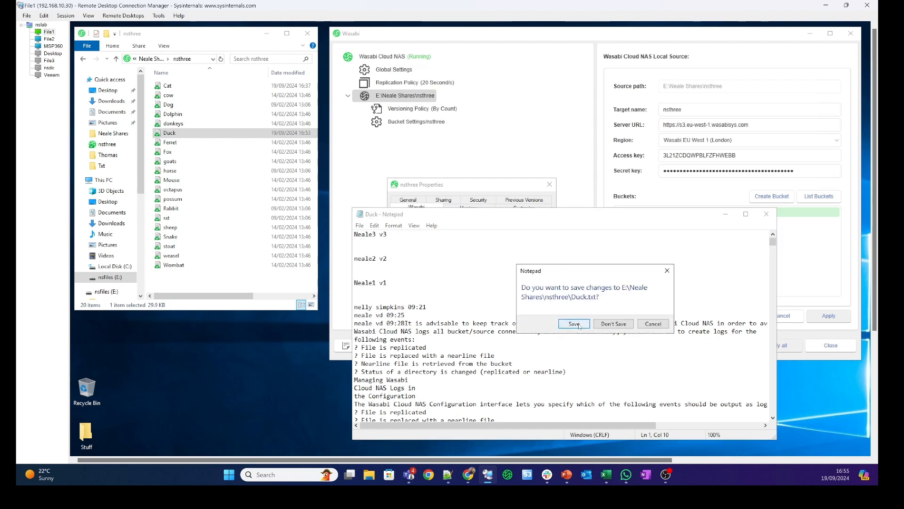
{"action": "left_click", "coordinate": [574, 323]}
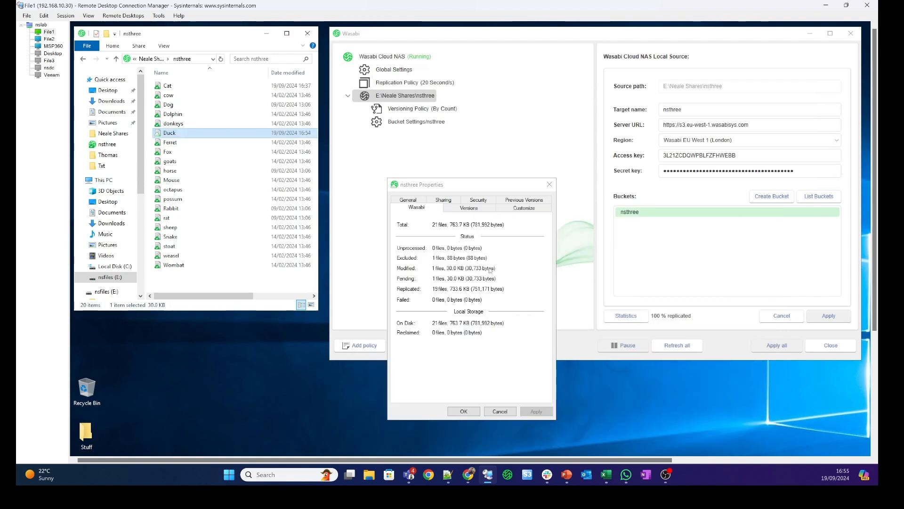
{"action": "mouse_move", "coordinate": [432, 249]}
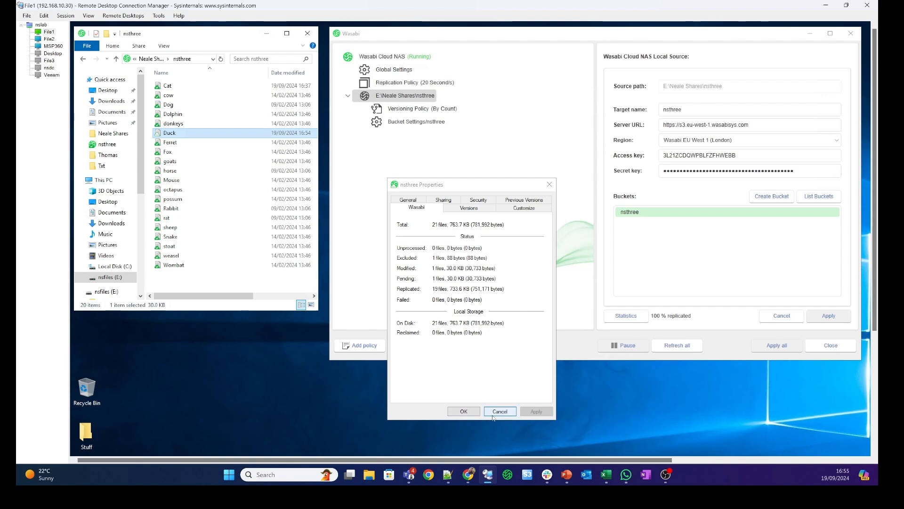
Dismiss nsthree Properties, add 'Neale4 v4' atop Duck.txt in Notepad, and save on close
{"action": "left_click", "coordinate": [500, 411]}
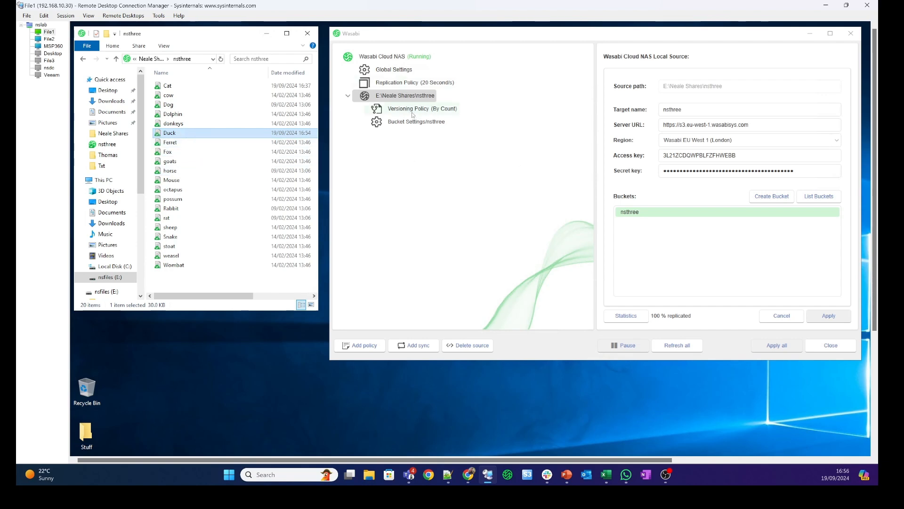
{"action": "double_click", "coordinate": [169, 133]}
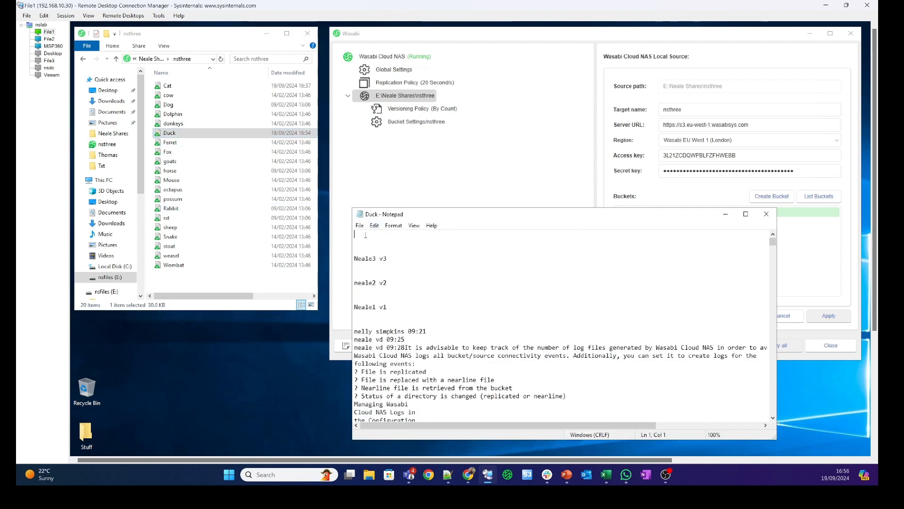
{"action": "type", "text": "Neale4"}
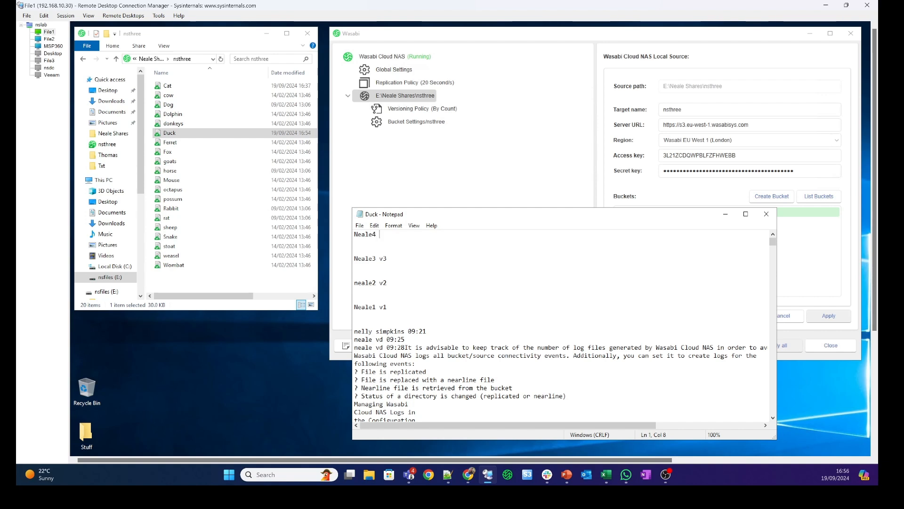
{"action": "type", "text": "V4"}
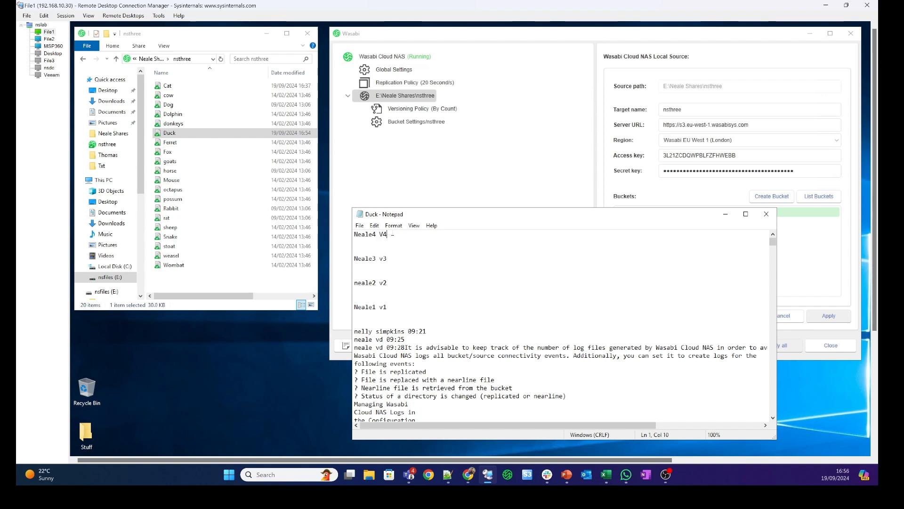
{"action": "type", "text": "v4"}
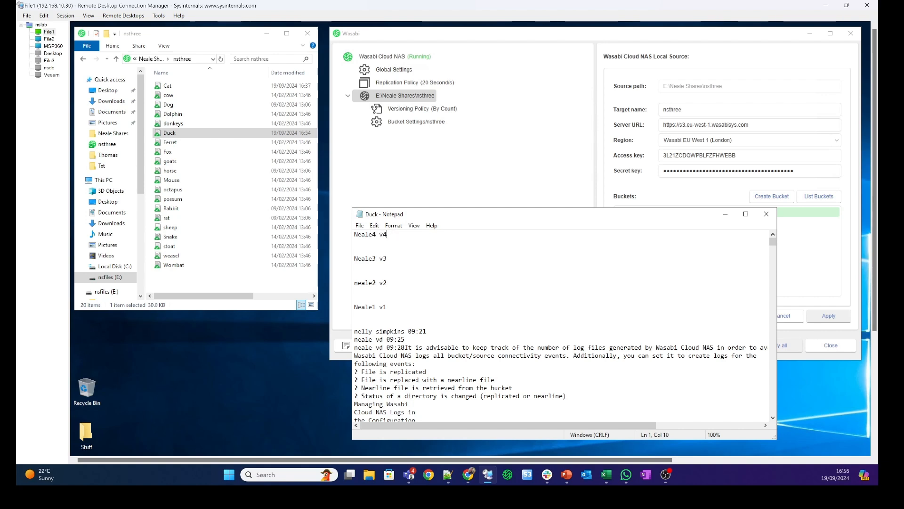
{"action": "left_click", "coordinate": [765, 214]}
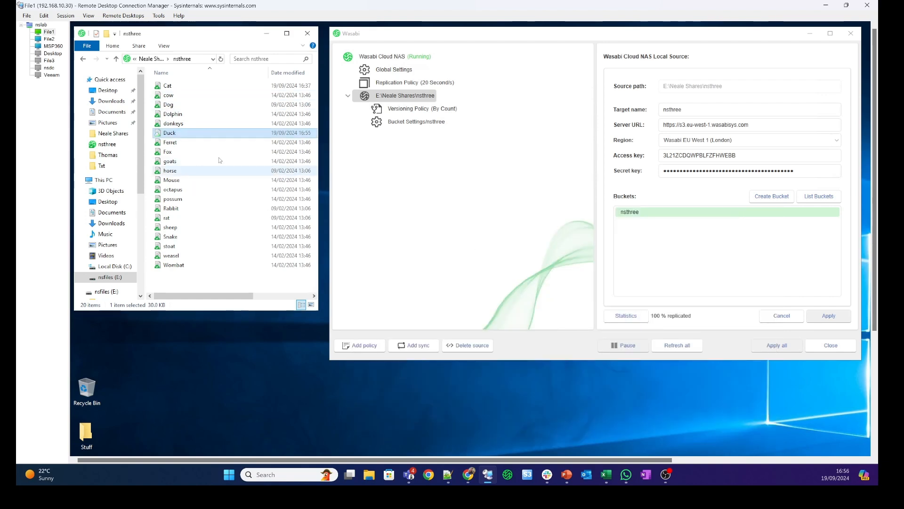
View Duck.txt's Versions tab showing five stored versions, then close the properties
{"action": "right_click", "coordinate": [169, 133]}
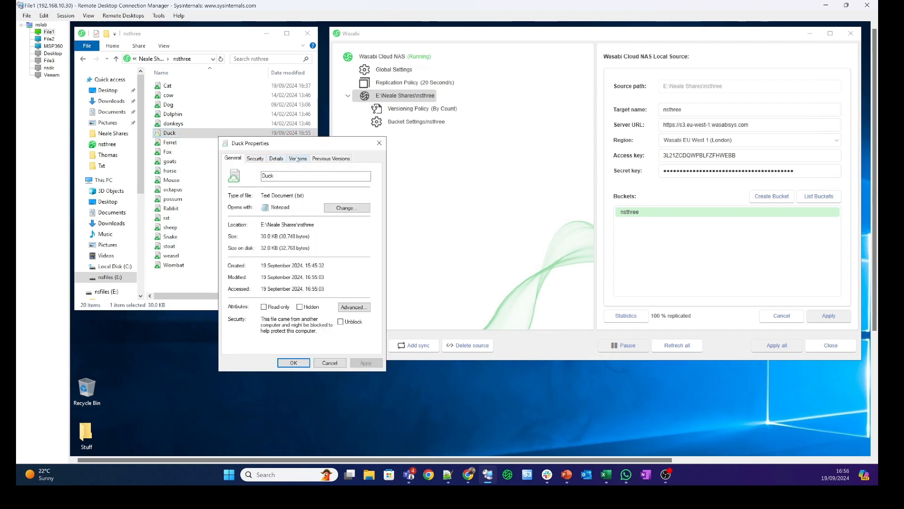
{"action": "left_click", "coordinate": [298, 159]}
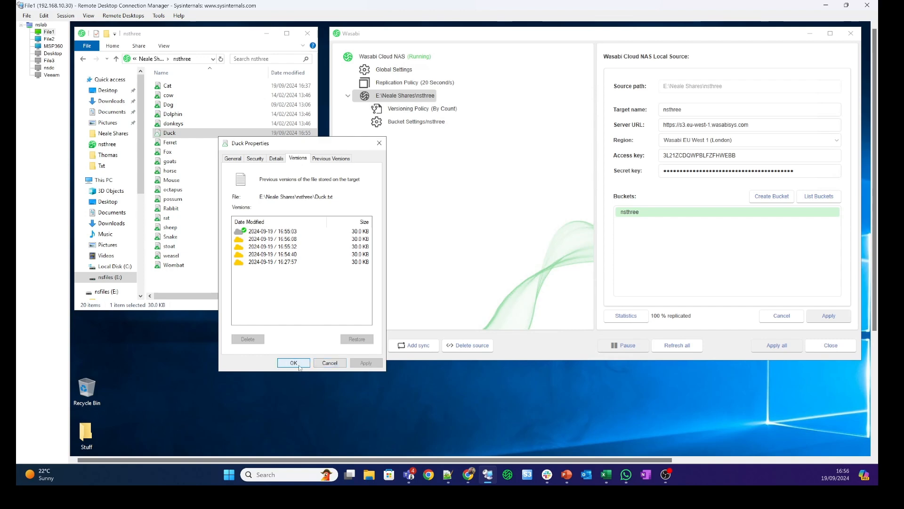
{"action": "left_click", "coordinate": [293, 363]}
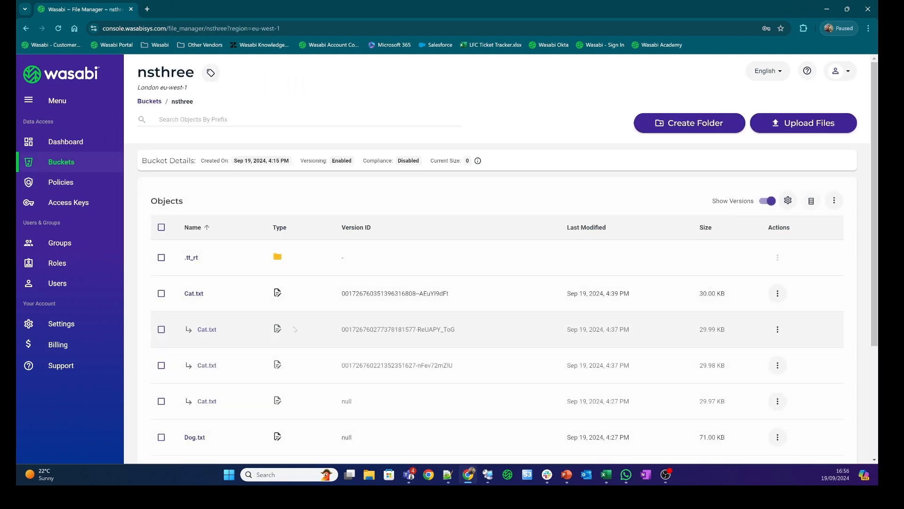
Page through the nsthree bucket listing showing Duck.txt's current and four earlier versions
{"action": "scroll", "scroll_direction": "down", "scroll_amount": 3}
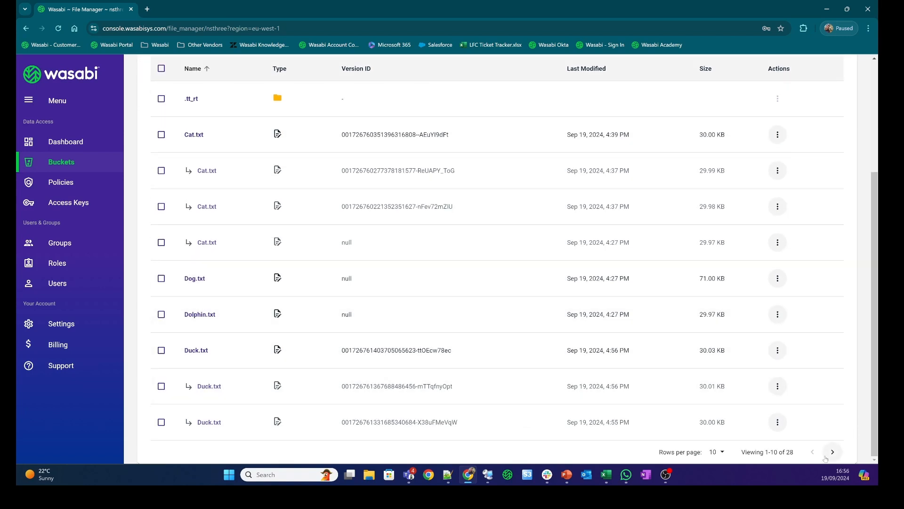
{"action": "left_click", "coordinate": [715, 452]}
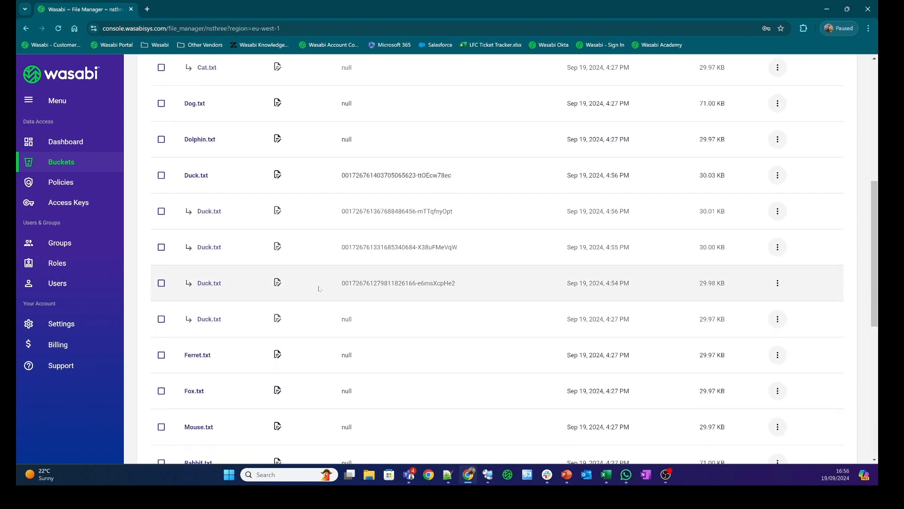
{"action": "scroll", "scroll_direction": "down", "scroll_amount": 3}
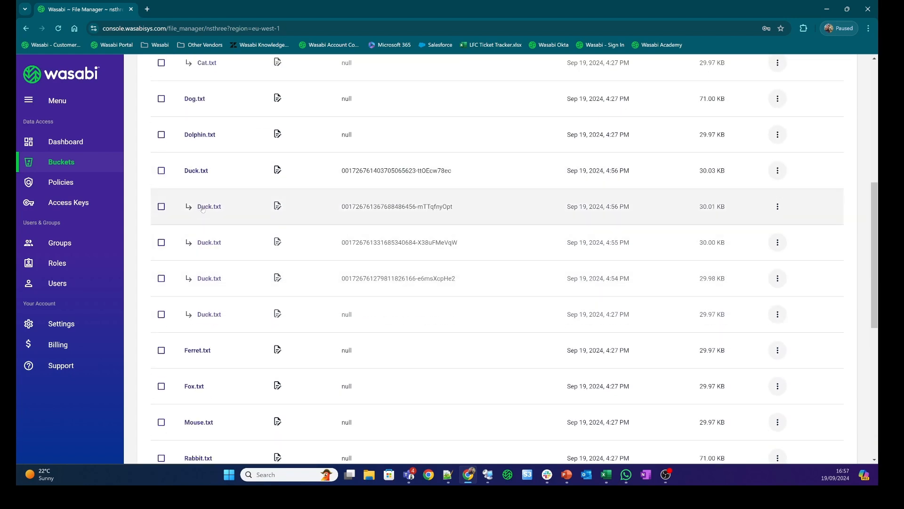
{"action": "mouse_move", "coordinate": [232, 236]}
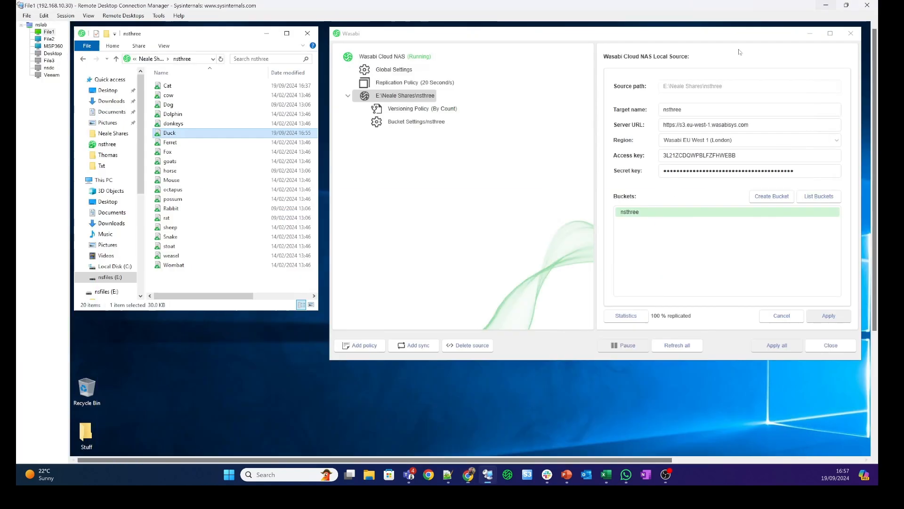
Check Duck's Versions tab, then show the nsthree Versioning Policy (By Count) keeping 2 versions
{"action": "right_click", "coordinate": [169, 133]}
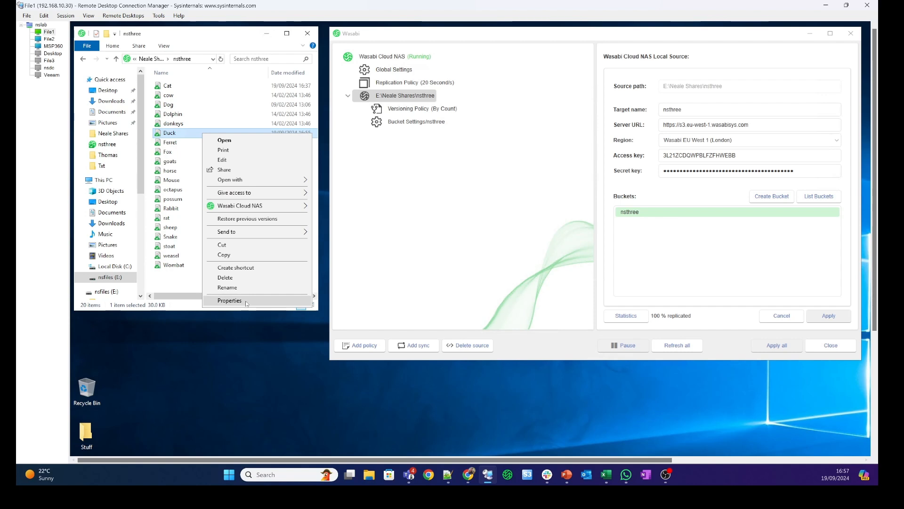
{"action": "left_click", "coordinate": [230, 300]}
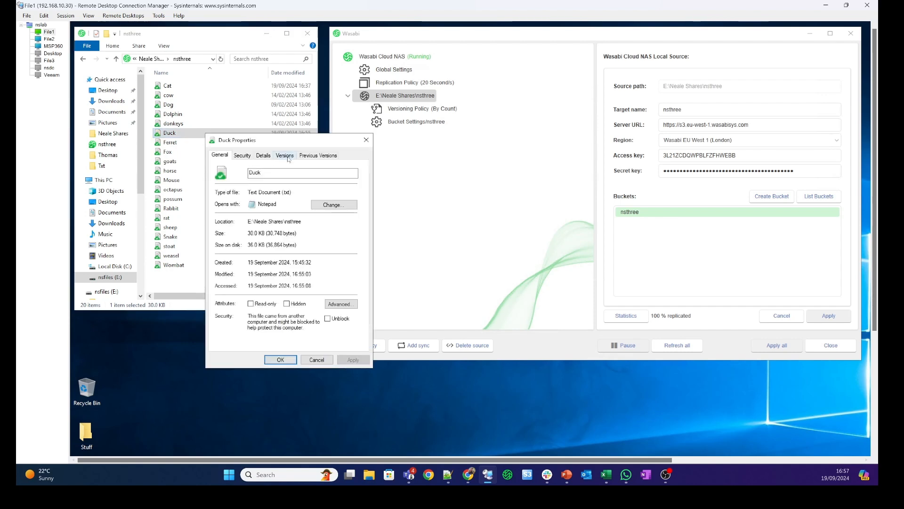
{"action": "left_click", "coordinate": [284, 155]}
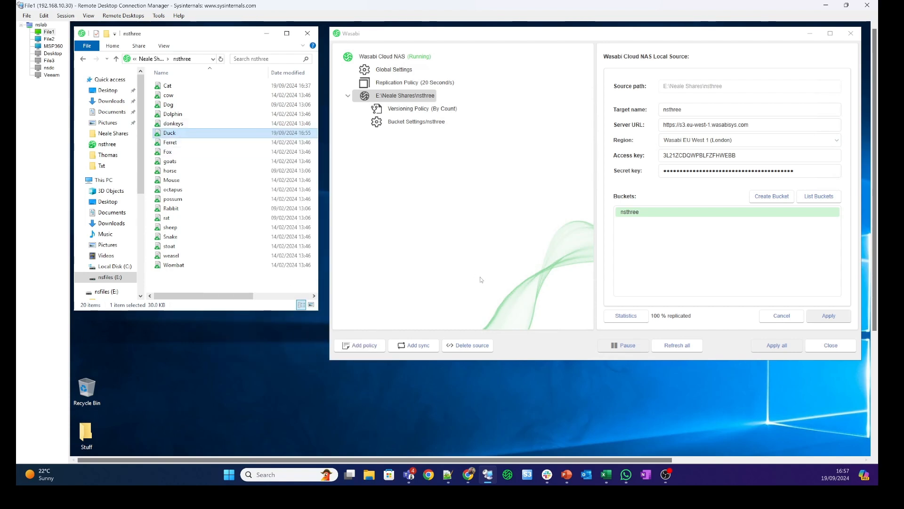
{"action": "mouse_move", "coordinate": [268, 378]}
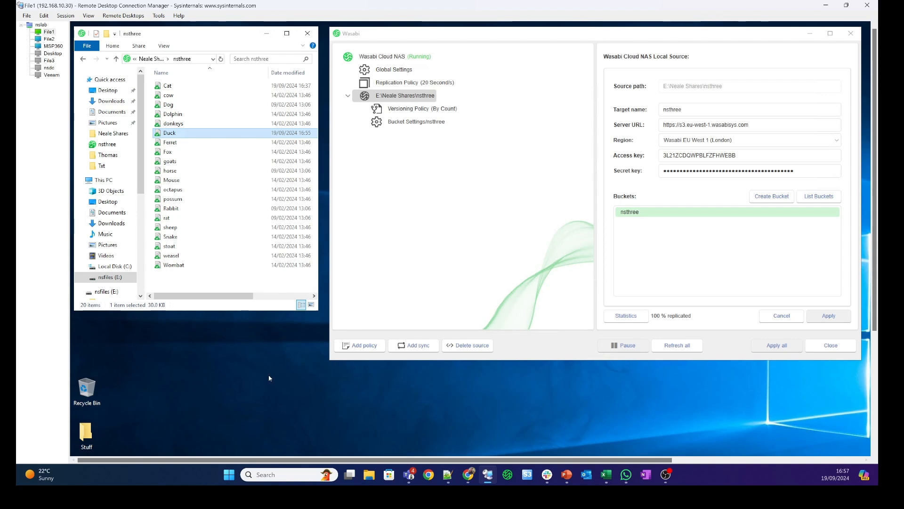
{"action": "mouse_move", "coordinate": [201, 397]}
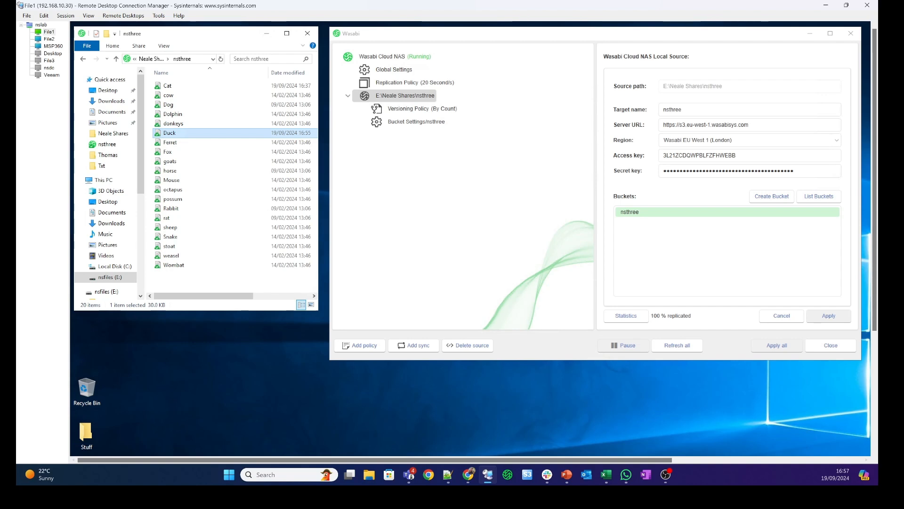
{"action": "left_click", "coordinate": [422, 108]}
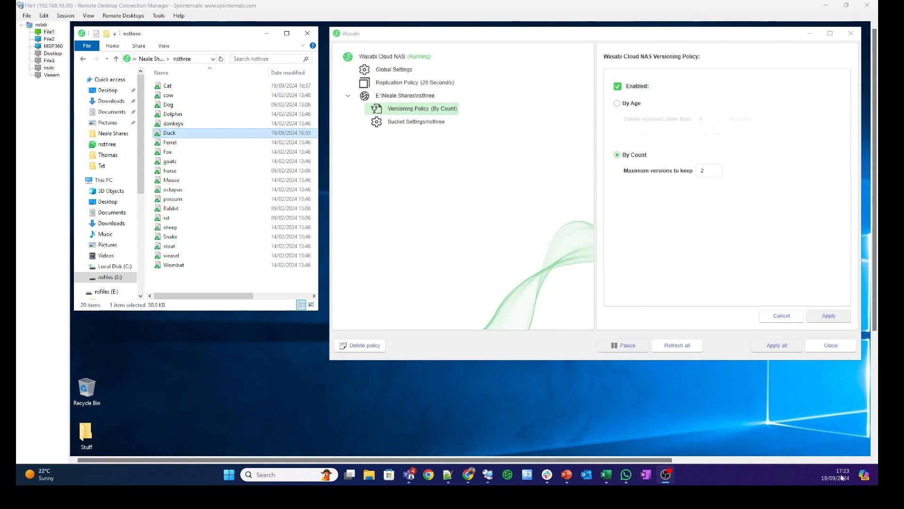
View Duck's Versions tab, now listing only three versions stored on the target
{"action": "right_click", "coordinate": [170, 133]}
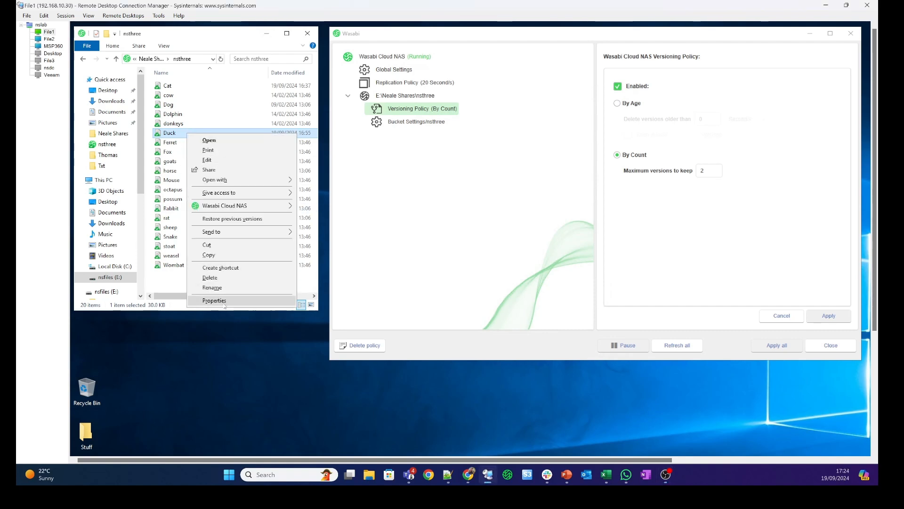
{"action": "left_click", "coordinate": [214, 299]}
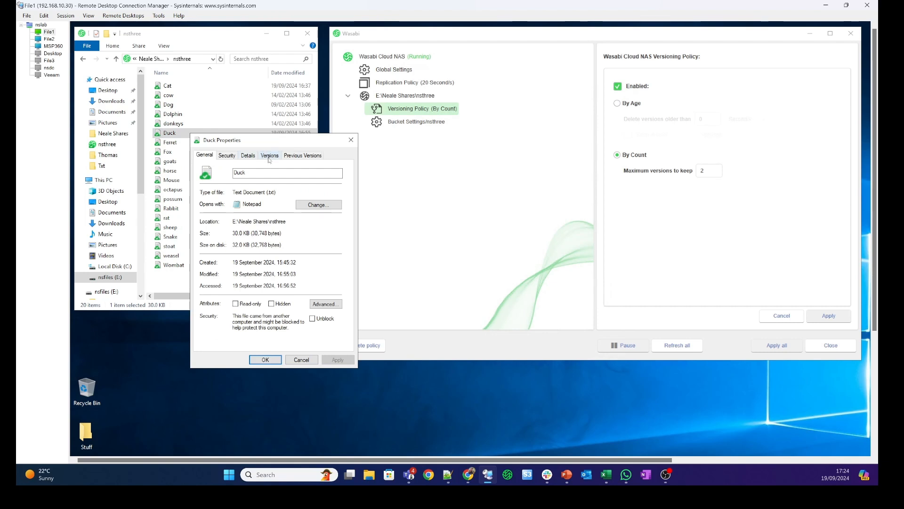
{"action": "left_click", "coordinate": [269, 155]}
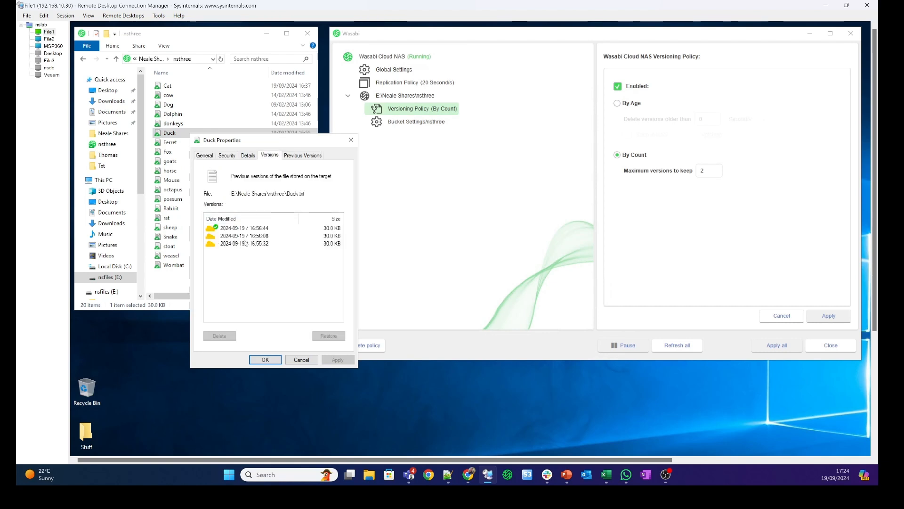
{"action": "mouse_move", "coordinate": [685, 161]}
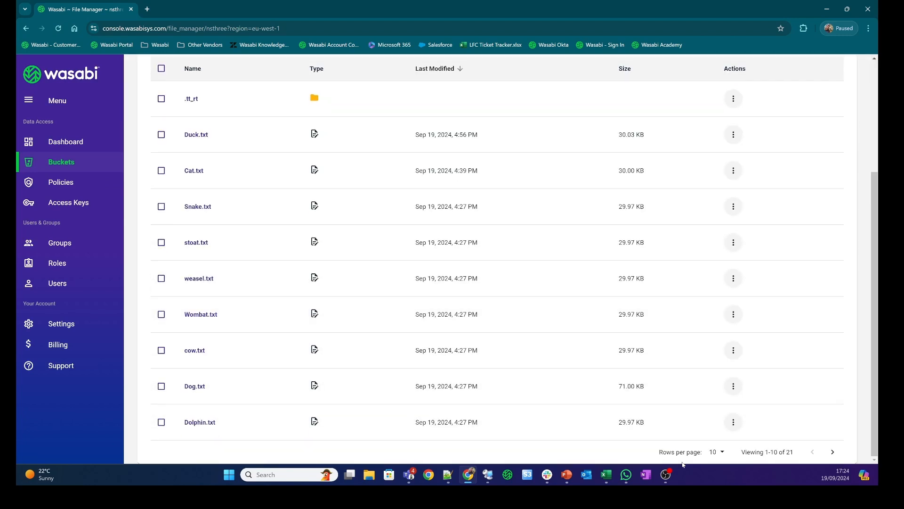
Review the nsthree bucket listing showing Duck.txt at its 4:56 PM version
{"action": "left_click", "coordinate": [716, 451]}
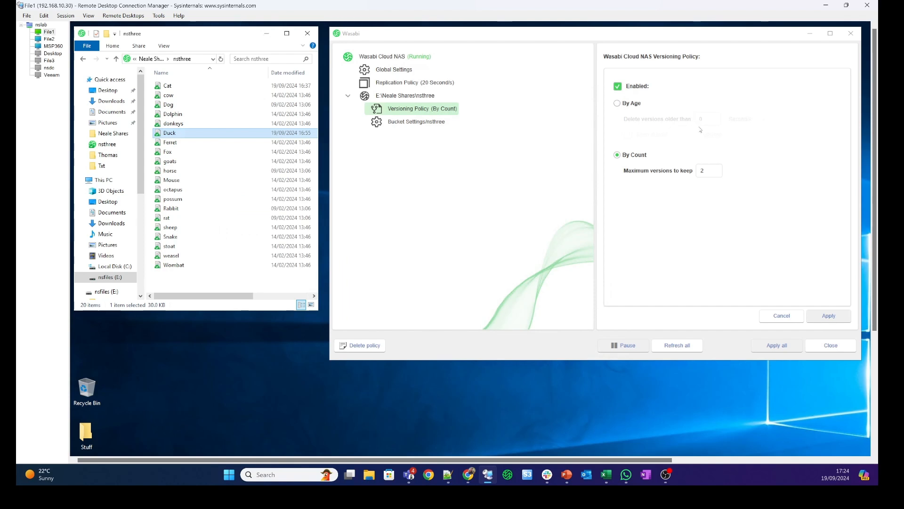
{"action": "mouse_move", "coordinate": [703, 129]}
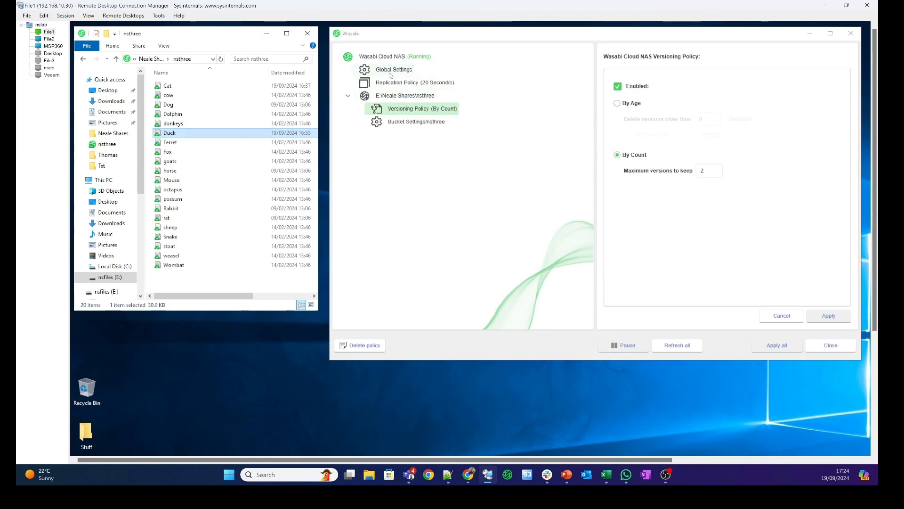
Show Global Settings with keep replica versions and delete replicas on source removal enabled
{"action": "left_click", "coordinate": [393, 68]}
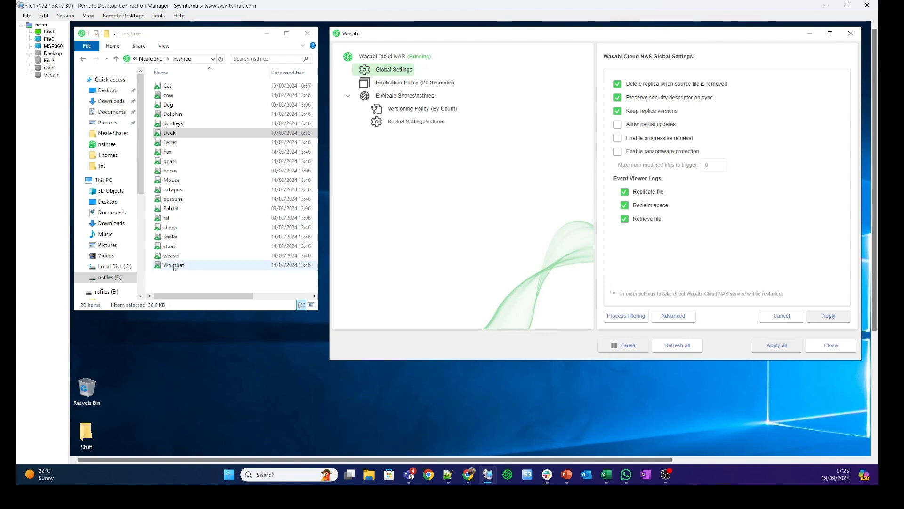
Permanently delete Wombat from the nsthree folder, confirming the Delete File dialog
{"action": "right_click", "coordinate": [173, 265]}
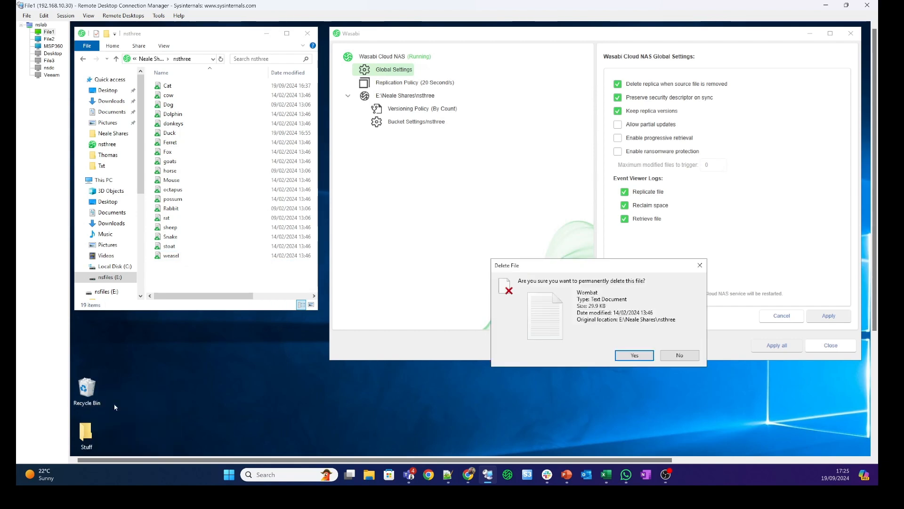
{"action": "left_click", "coordinate": [633, 355]}
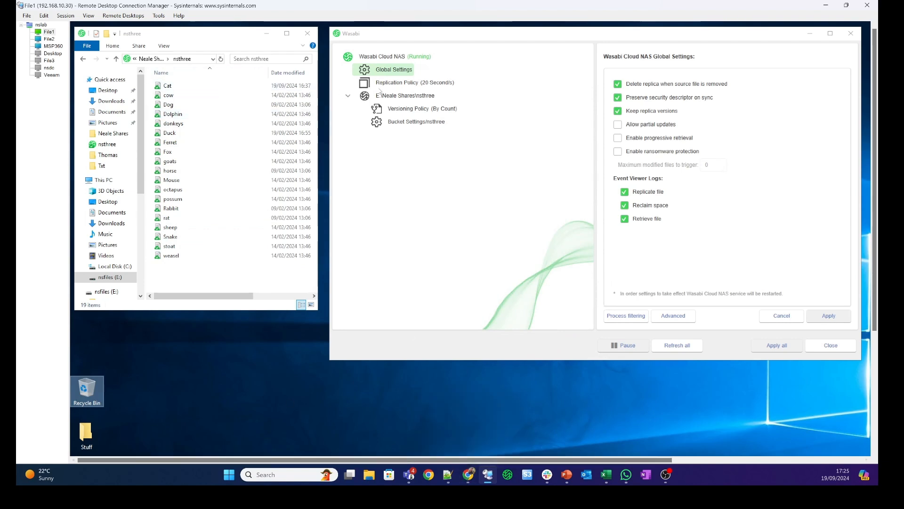
{"action": "mouse_move", "coordinate": [456, 483]}
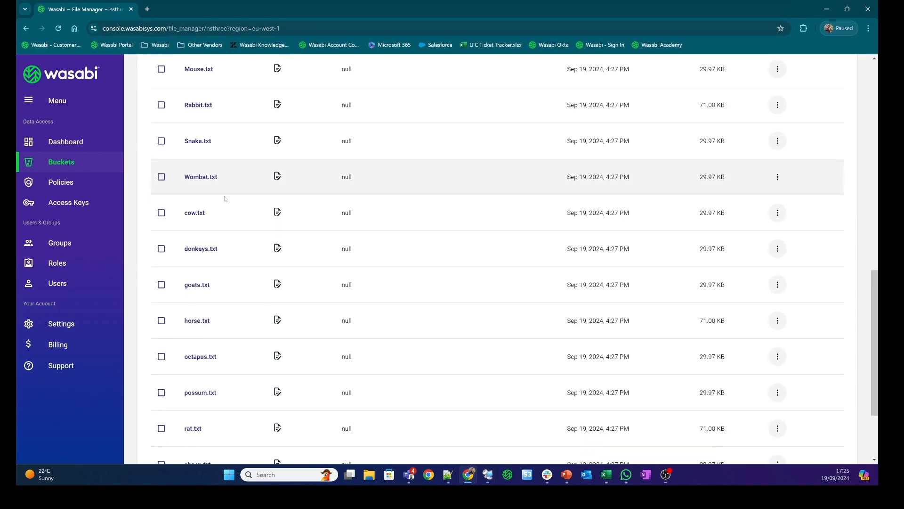
Browse the nsthree bucket's current files with more rows per page, confirming Wombat.txt is gone
{"action": "scroll", "scroll_direction": "down", "scroll_amount": 3}
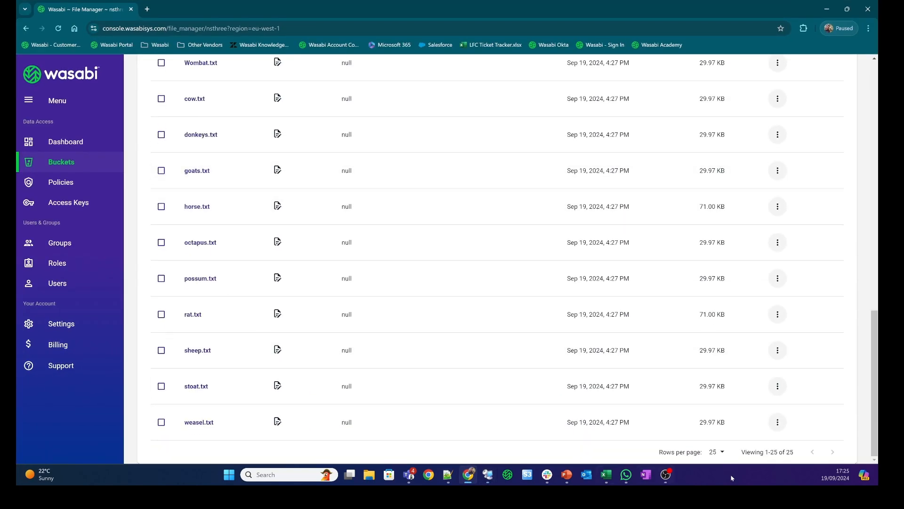
{"action": "scroll", "scroll_direction": "up", "scroll_amount": 3}
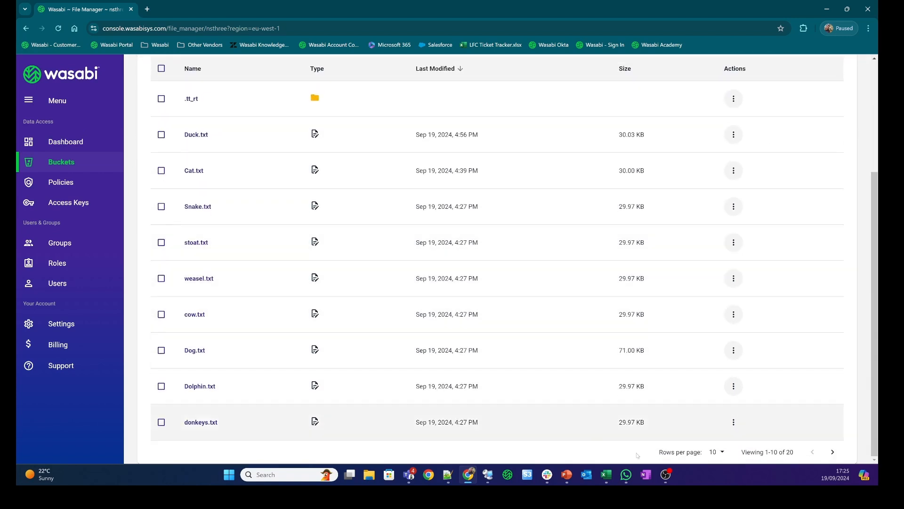
{"action": "left_click", "coordinate": [716, 451]}
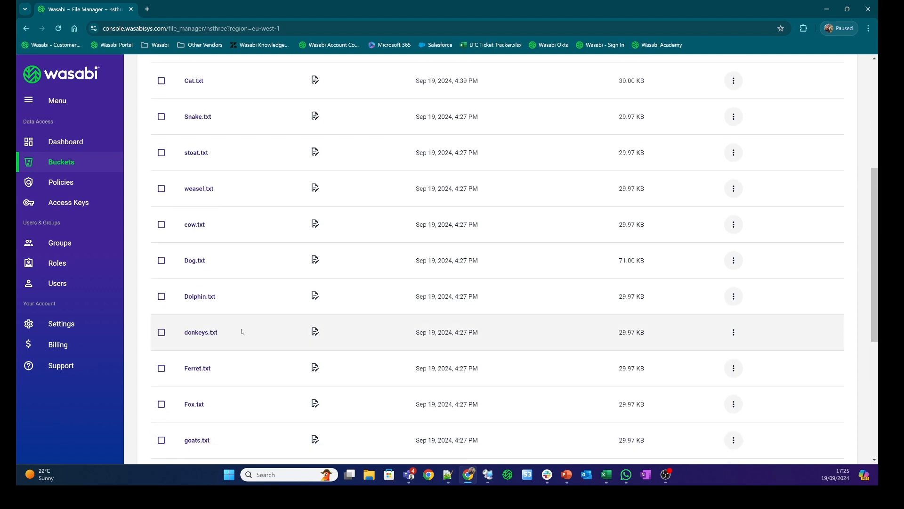
{"action": "scroll", "scroll_direction": "down", "scroll_amount": 3}
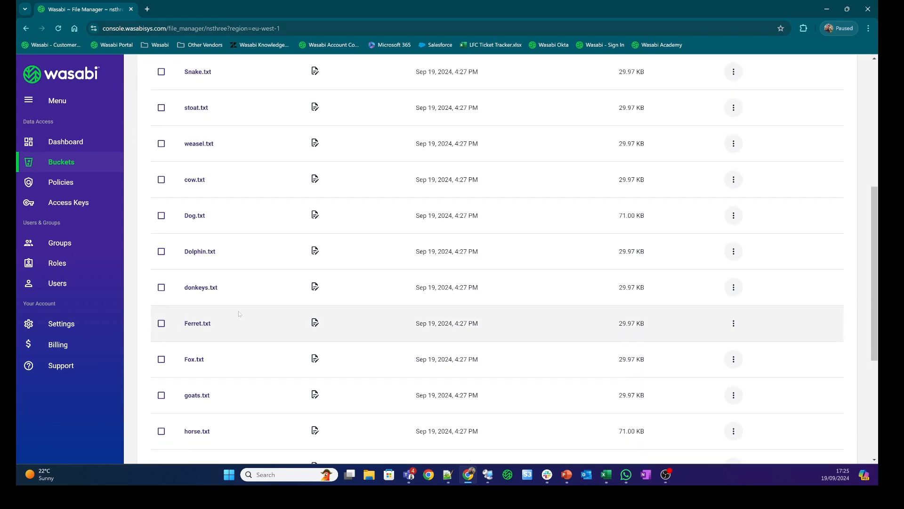
{"action": "scroll", "scroll_direction": "down", "scroll_amount": 3}
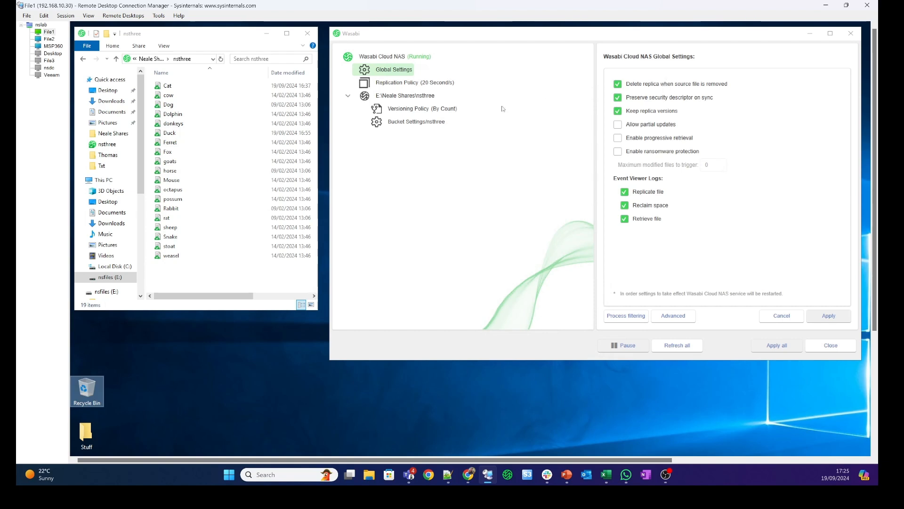
Add a new Soft delete policy to the nsthree share source
{"action": "left_click", "coordinate": [410, 95]}
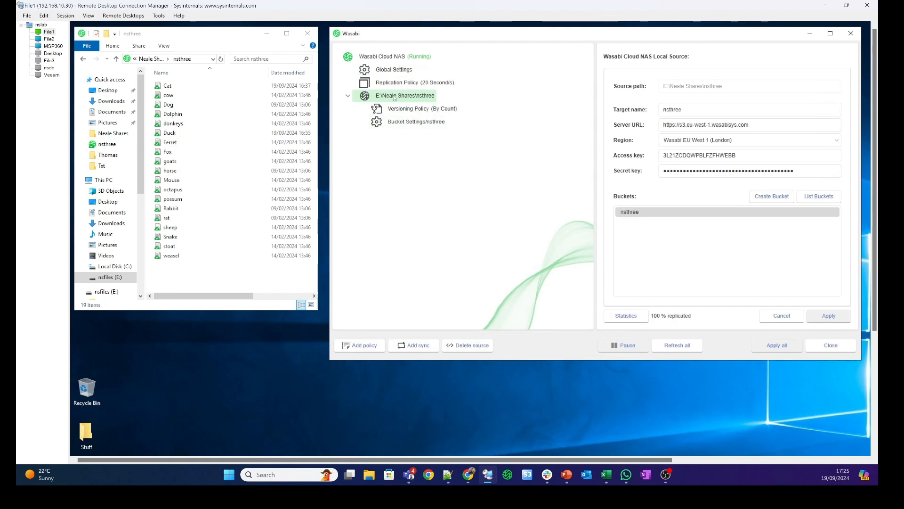
{"action": "left_click", "coordinate": [359, 344]}
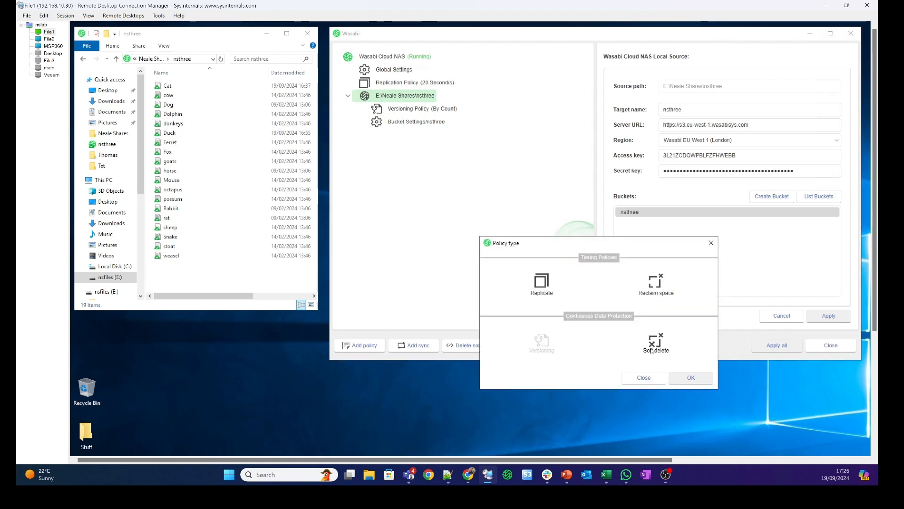
{"action": "left_click", "coordinate": [656, 342]}
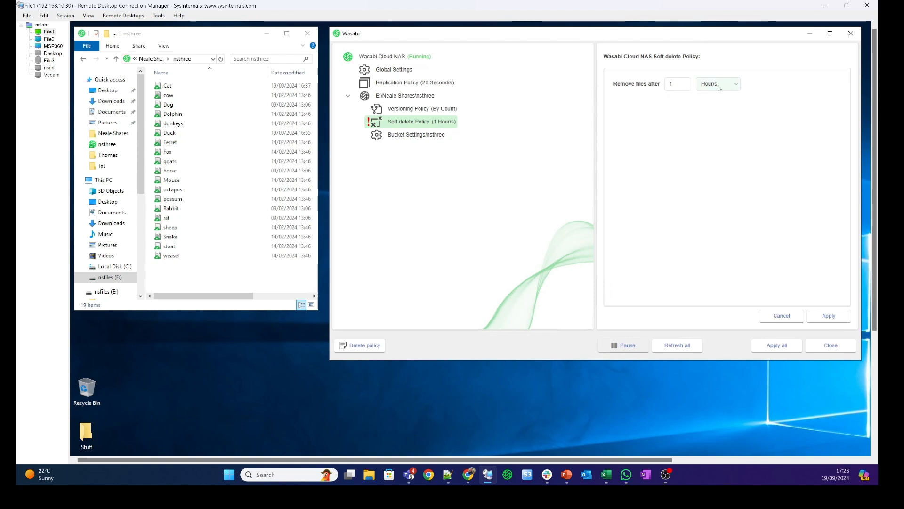
Set the policy to remove files after 5 minutes and apply it
{"action": "left_click", "coordinate": [717, 84]}
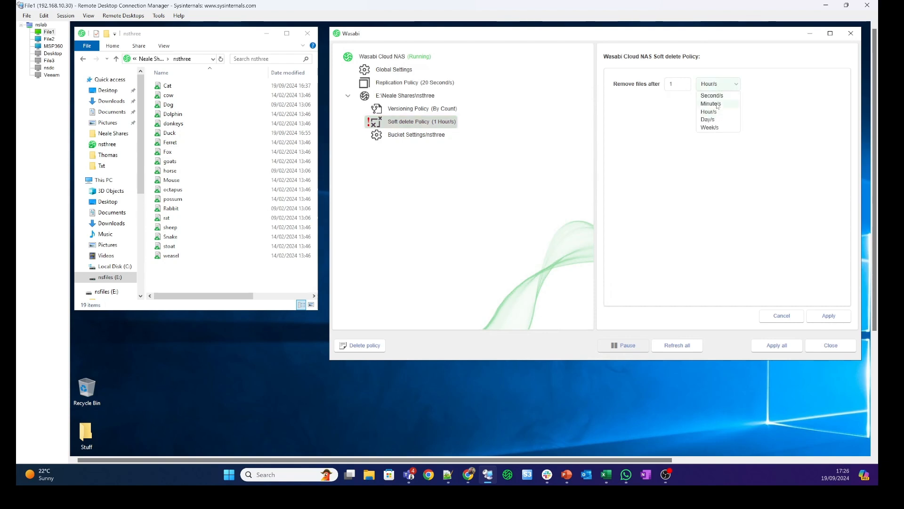
{"action": "left_click", "coordinate": [710, 104]}
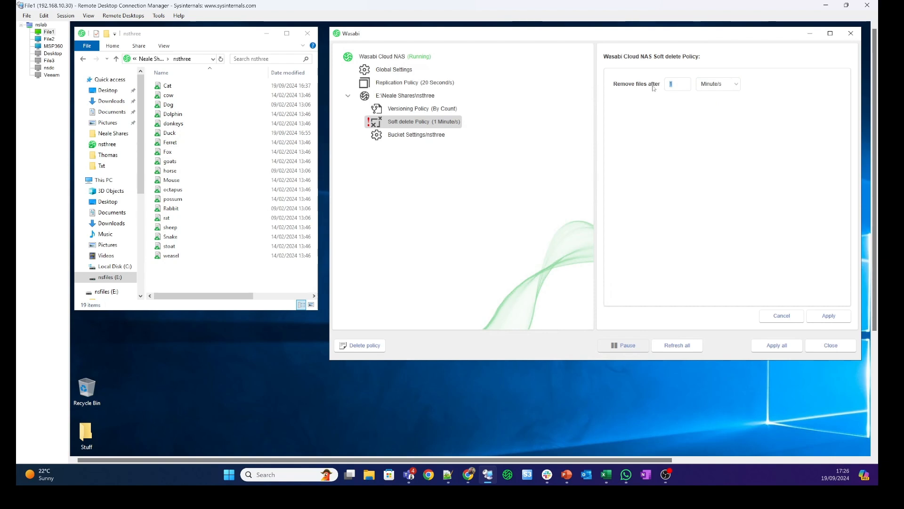
{"action": "type", "text": "5"}
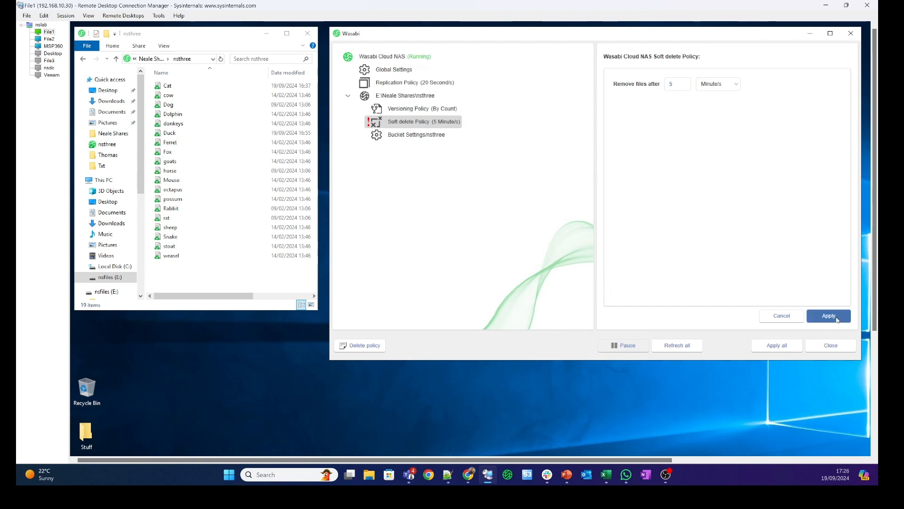
{"action": "left_click", "coordinate": [828, 316]}
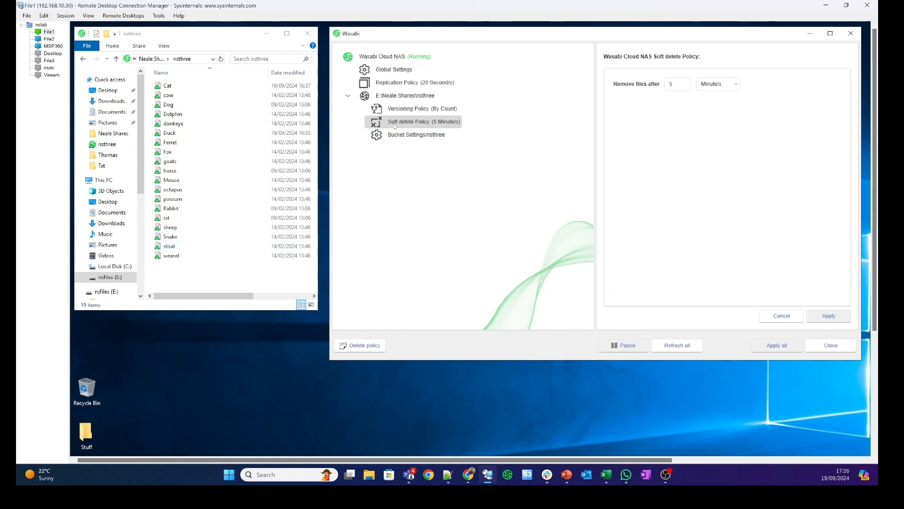
Delete weasel from the nsthree share and confirm the permanent deletion
{"action": "left_click", "coordinate": [171, 255]}
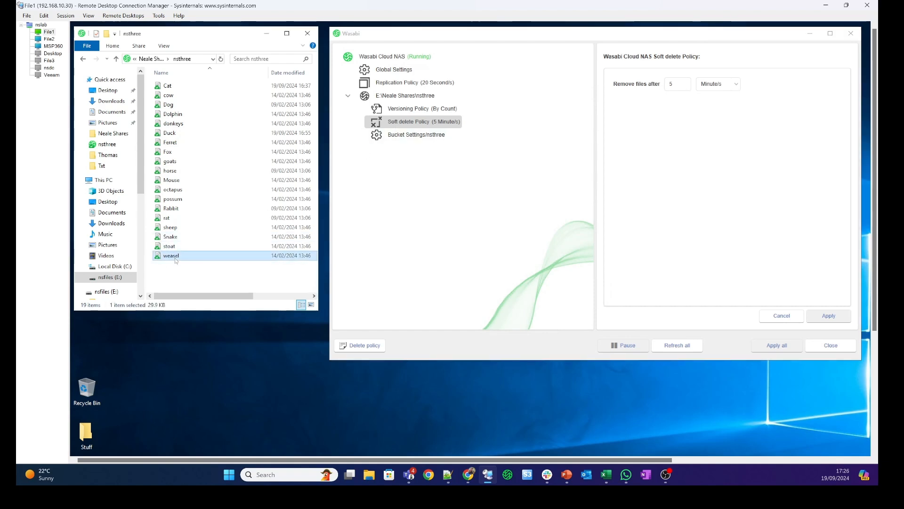
{"action": "right_click", "coordinate": [170, 256]}
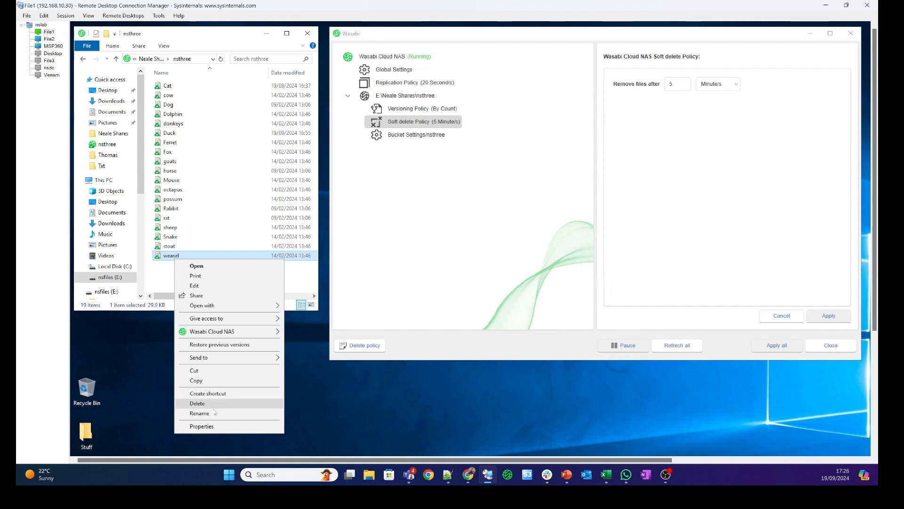
{"action": "left_click", "coordinate": [197, 402]}
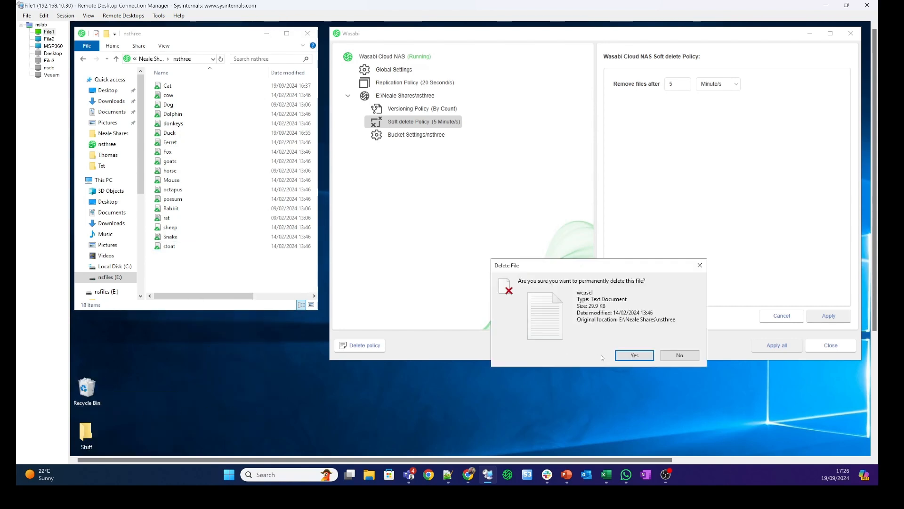
{"action": "left_click", "coordinate": [632, 355]}
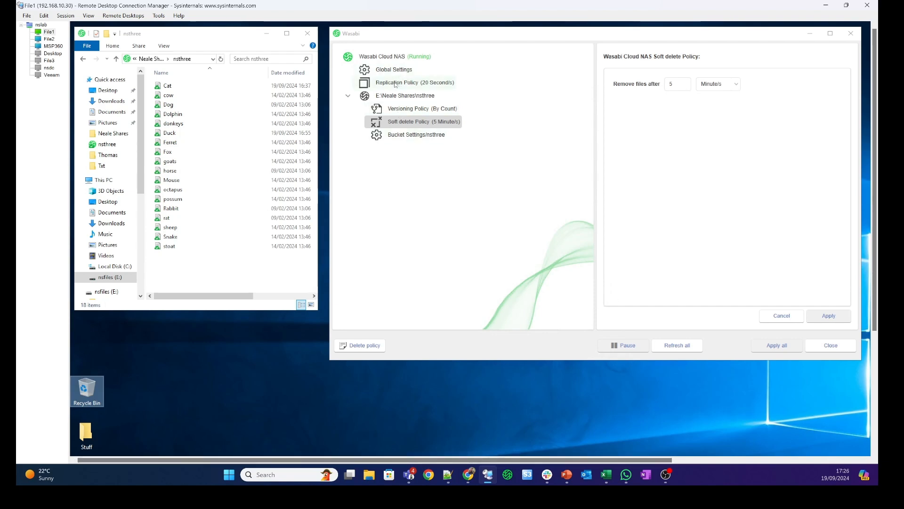
Switch over to the Wasabi Console's nsthree bucket listing in the browser
{"action": "left_click", "coordinate": [170, 208]}
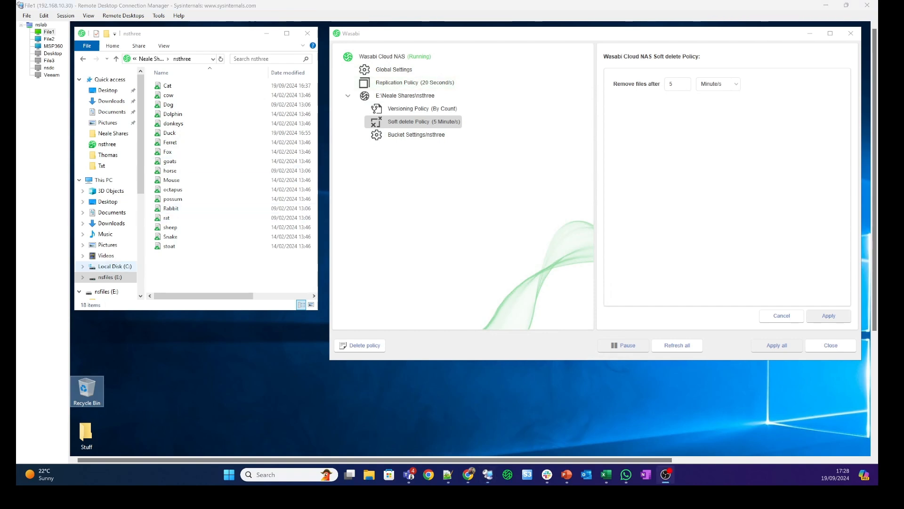
{"action": "left_click", "coordinate": [170, 236]}
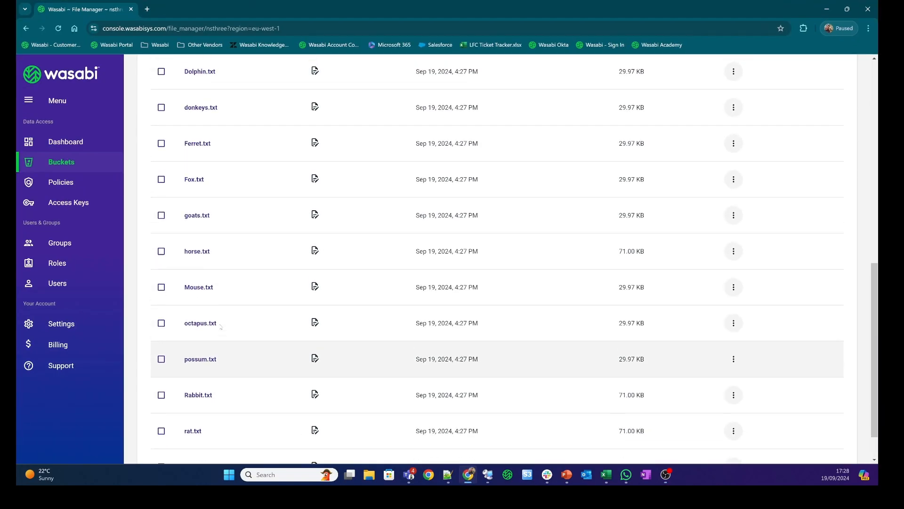
{"action": "scroll", "scroll_direction": "up", "scroll_amount": 3}
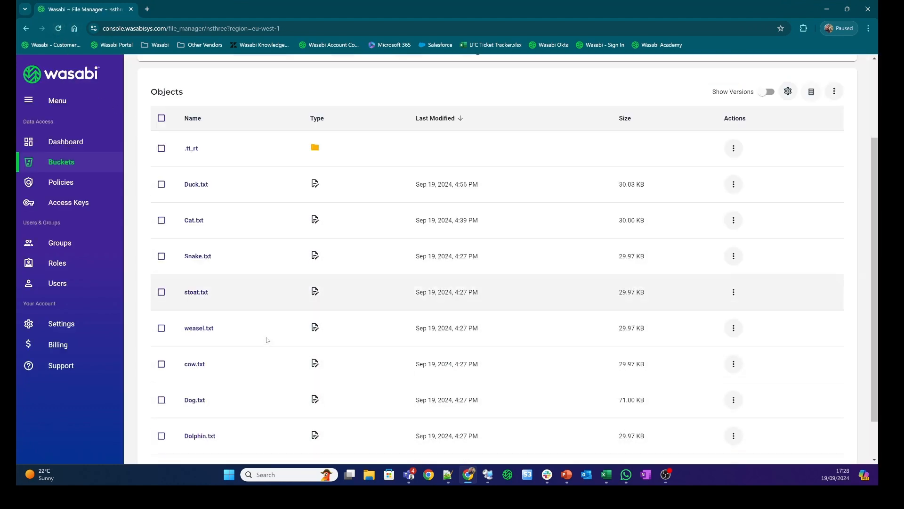
{"action": "scroll", "scroll_direction": "down", "scroll_amount": 3}
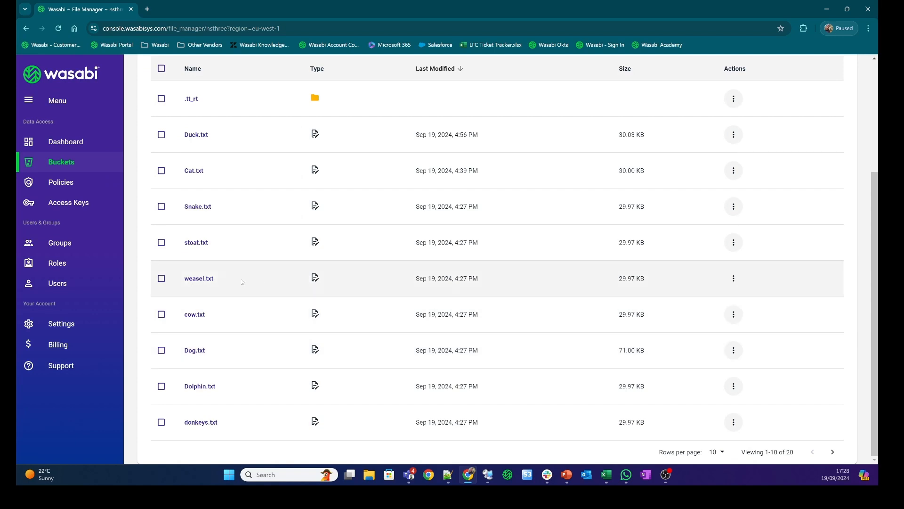
{"action": "mouse_move", "coordinate": [464, 284]}
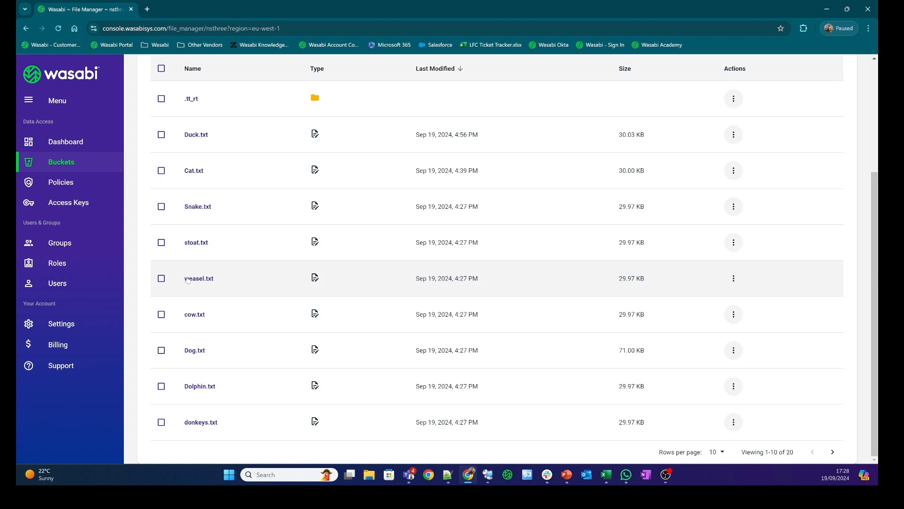
{"action": "mouse_move", "coordinate": [263, 282]}
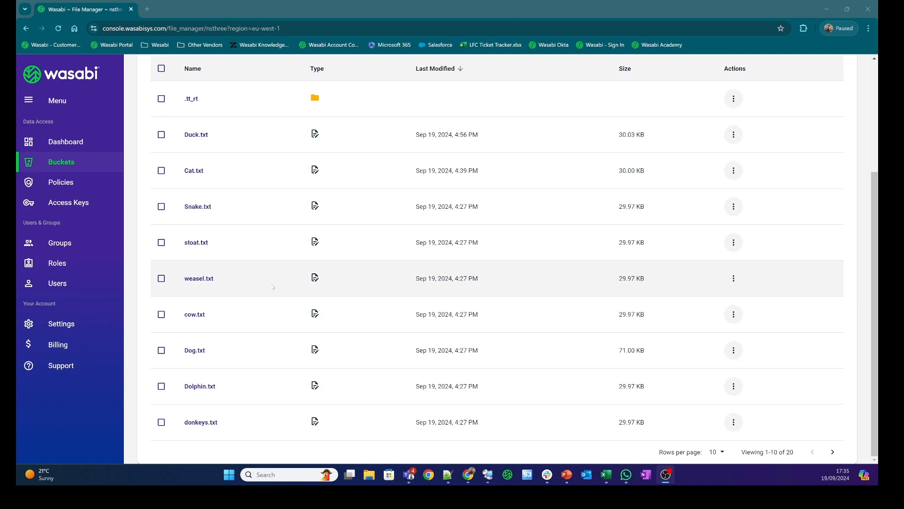
Refresh the nsthree objects list so weasel.txt is gone and show 25 rows per page
{"action": "left_click", "coordinate": [58, 28]}
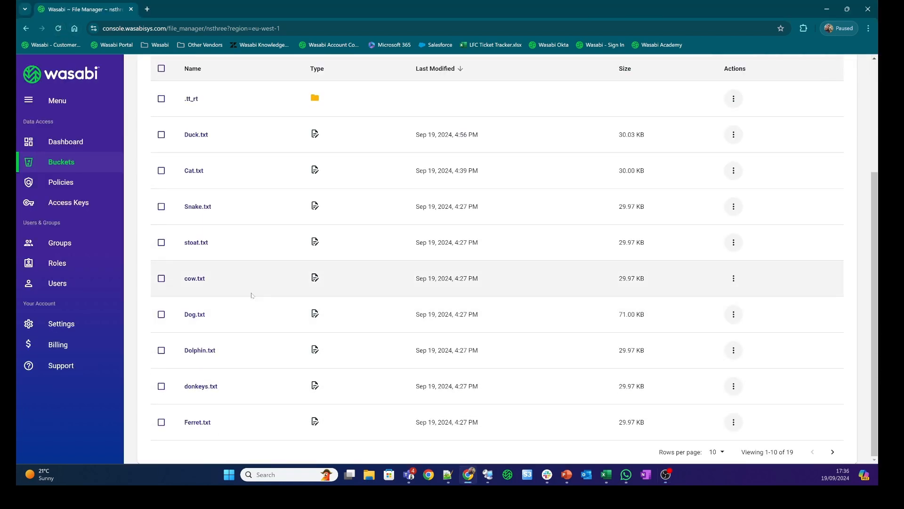
{"action": "left_click", "coordinate": [714, 451]}
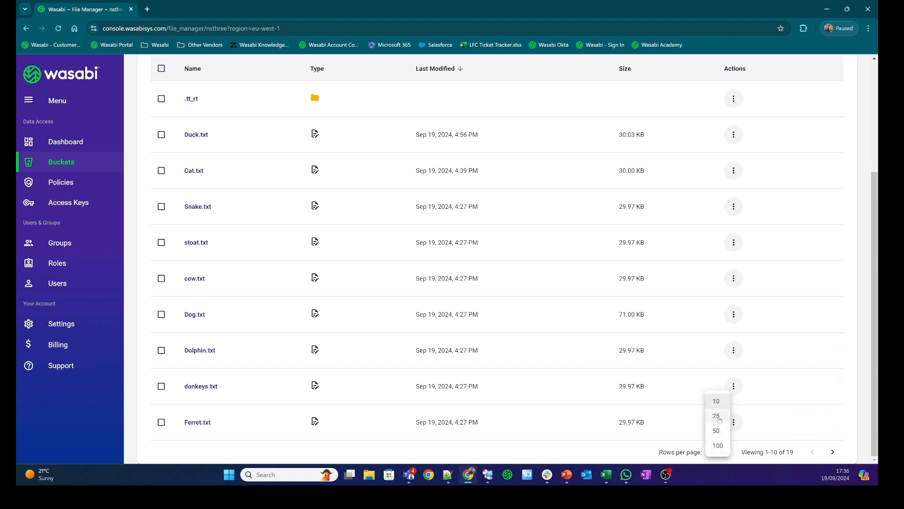
{"action": "left_click", "coordinate": [716, 415]}
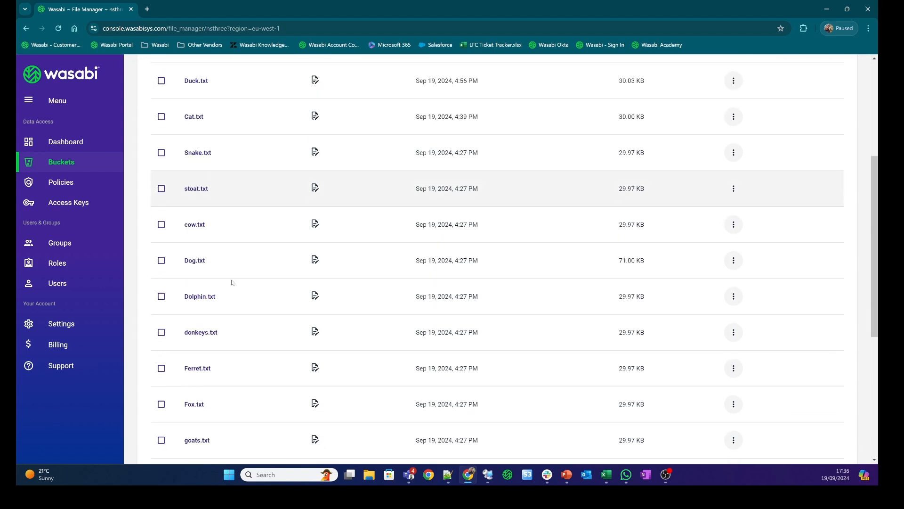
{"action": "scroll", "scroll_direction": "down", "scroll_amount": 3}
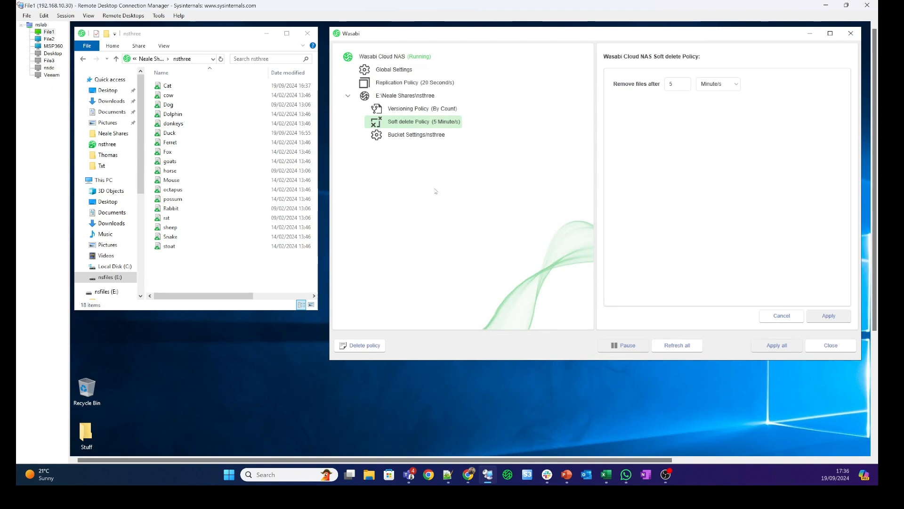
{"action": "mouse_move", "coordinate": [402, 160]}
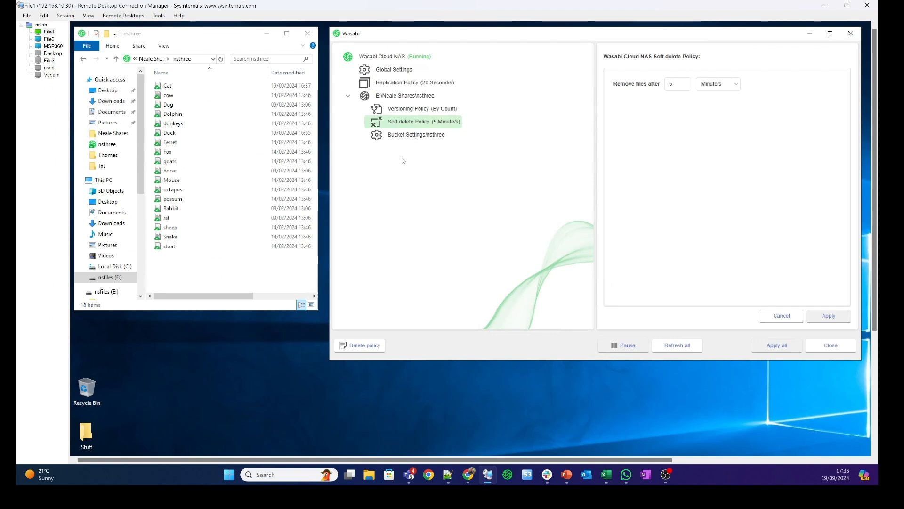
{"action": "left_click", "coordinate": [422, 108]}
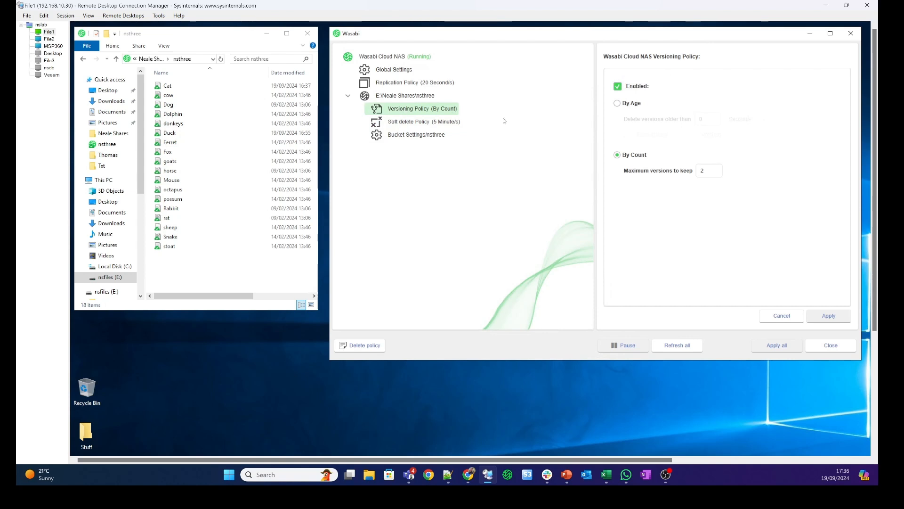
{"action": "mouse_move", "coordinate": [696, 150]}
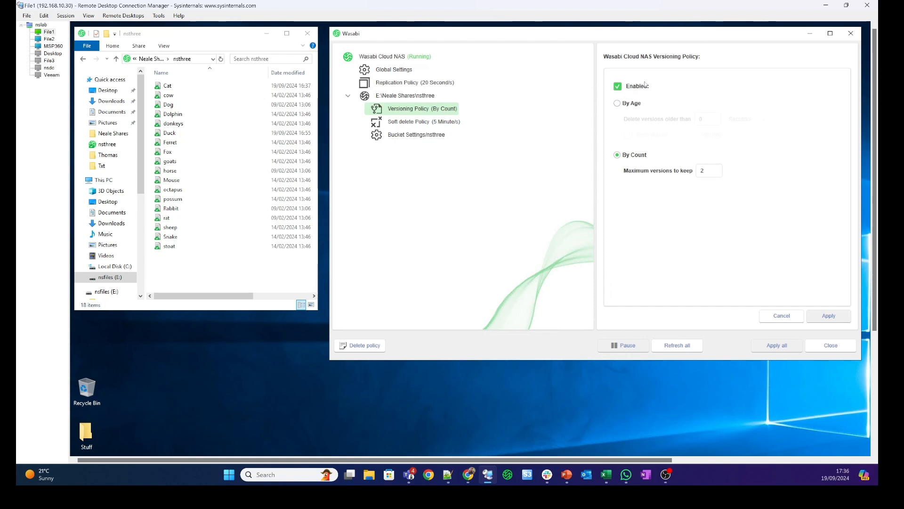
{"action": "mouse_move", "coordinate": [685, 87]}
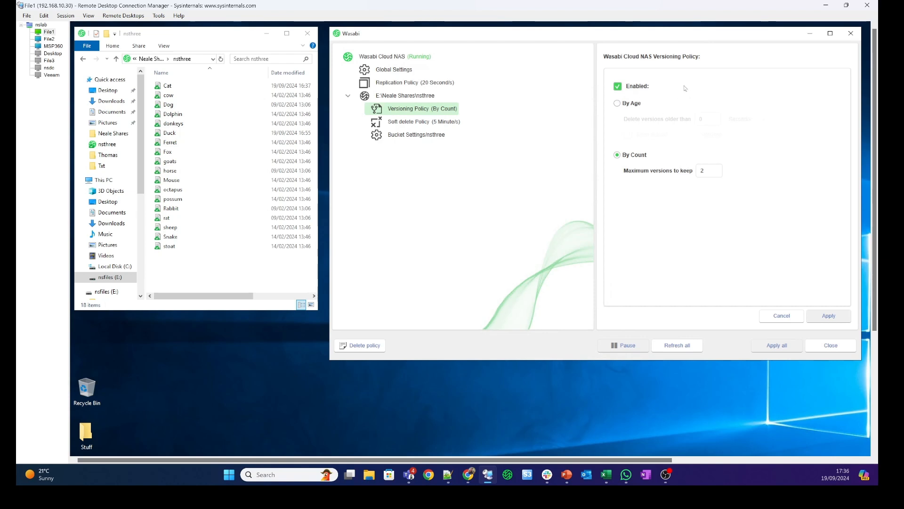
{"action": "left_click", "coordinate": [423, 122]}
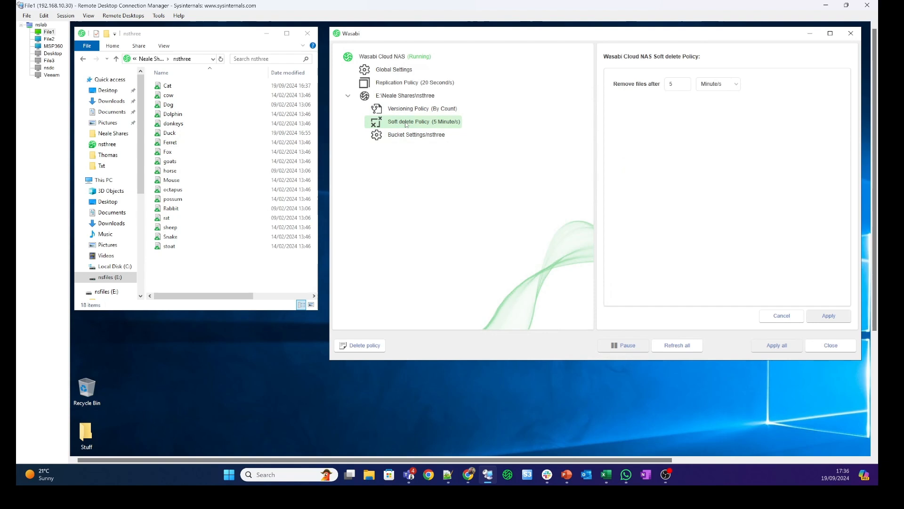
{"action": "mouse_move", "coordinate": [599, 141]}
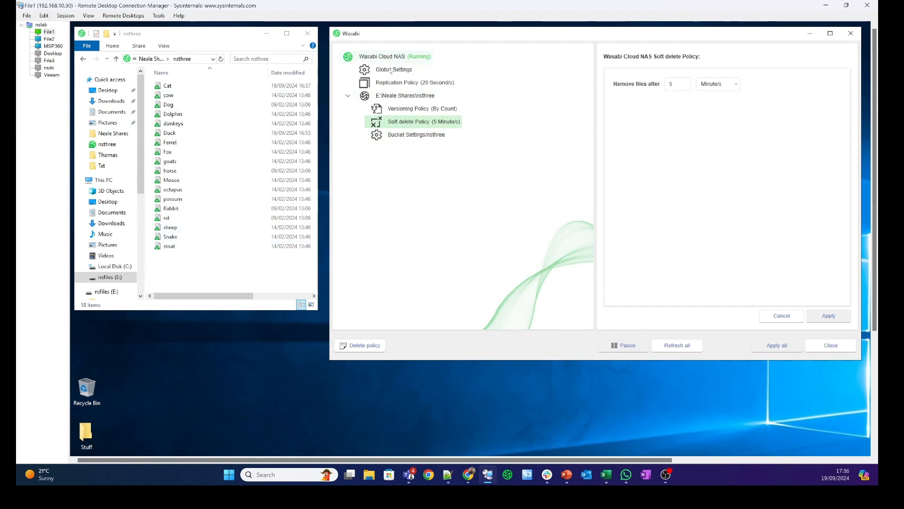
{"action": "left_click", "coordinate": [394, 68]}
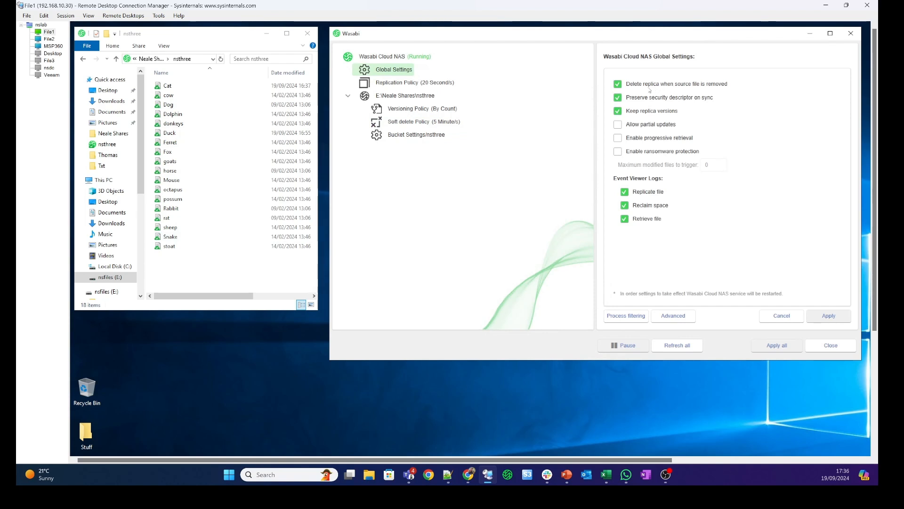
{"action": "left_click", "coordinate": [423, 122]}
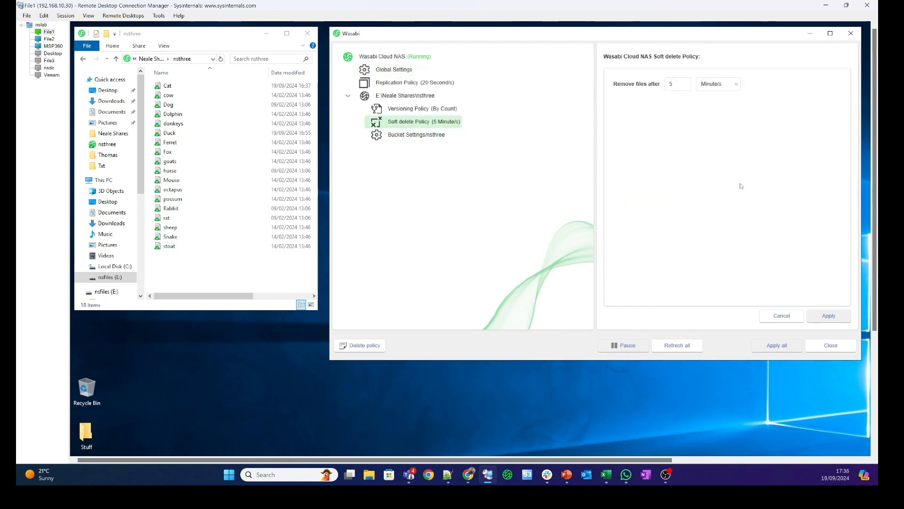
{"action": "mouse_move", "coordinate": [634, 168]}
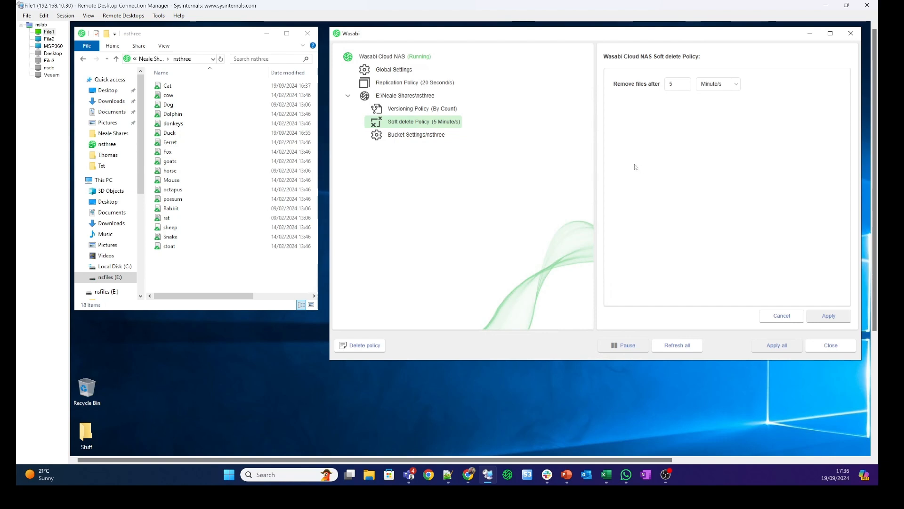
{"action": "mouse_move", "coordinate": [600, 119]}
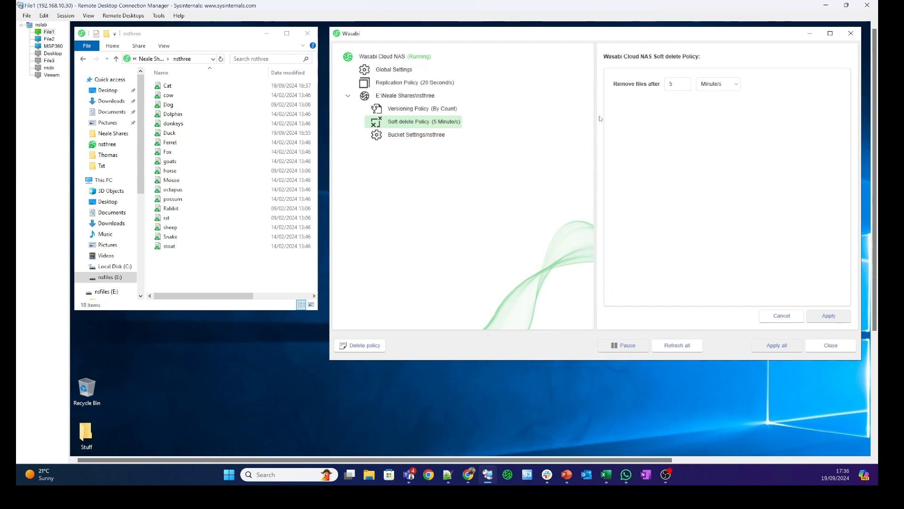
{"action": "mouse_move", "coordinate": [441, 225]}
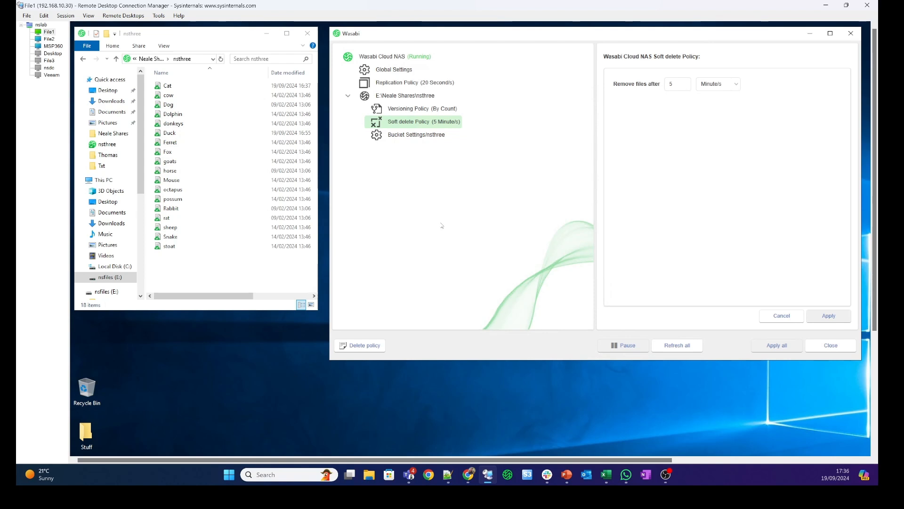